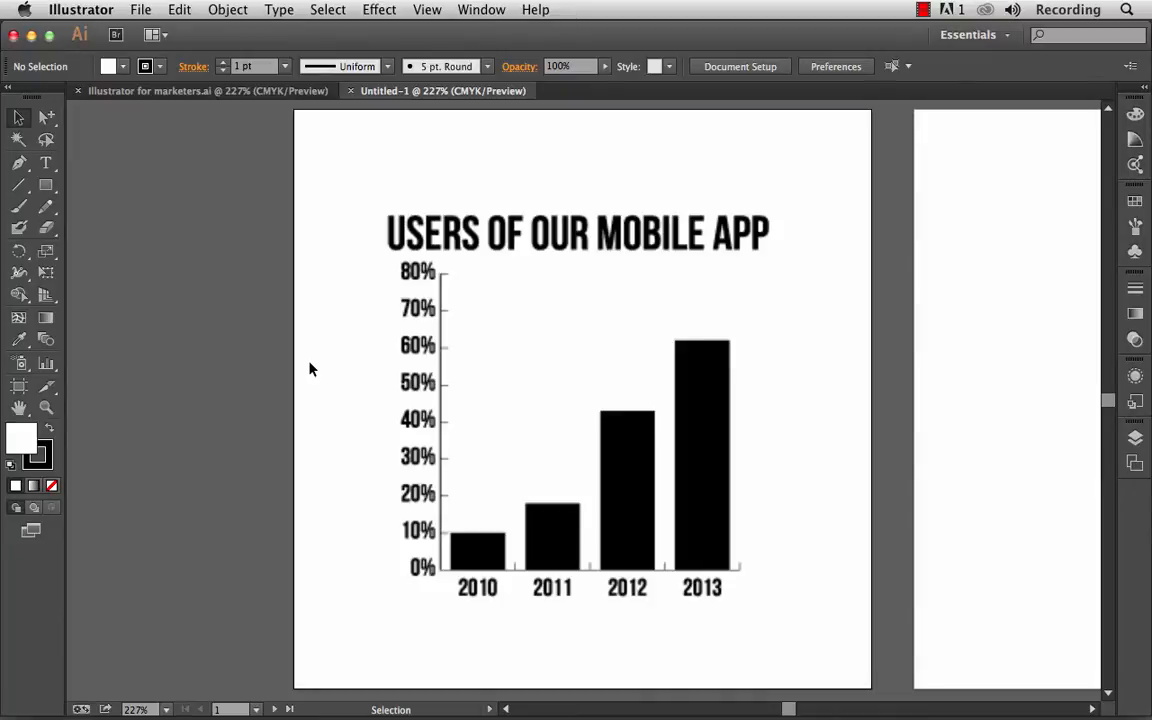
Step: Switch from the example graph to the blank Untitled-1 document
{"action": "left_click", "coordinate": [46, 364]}
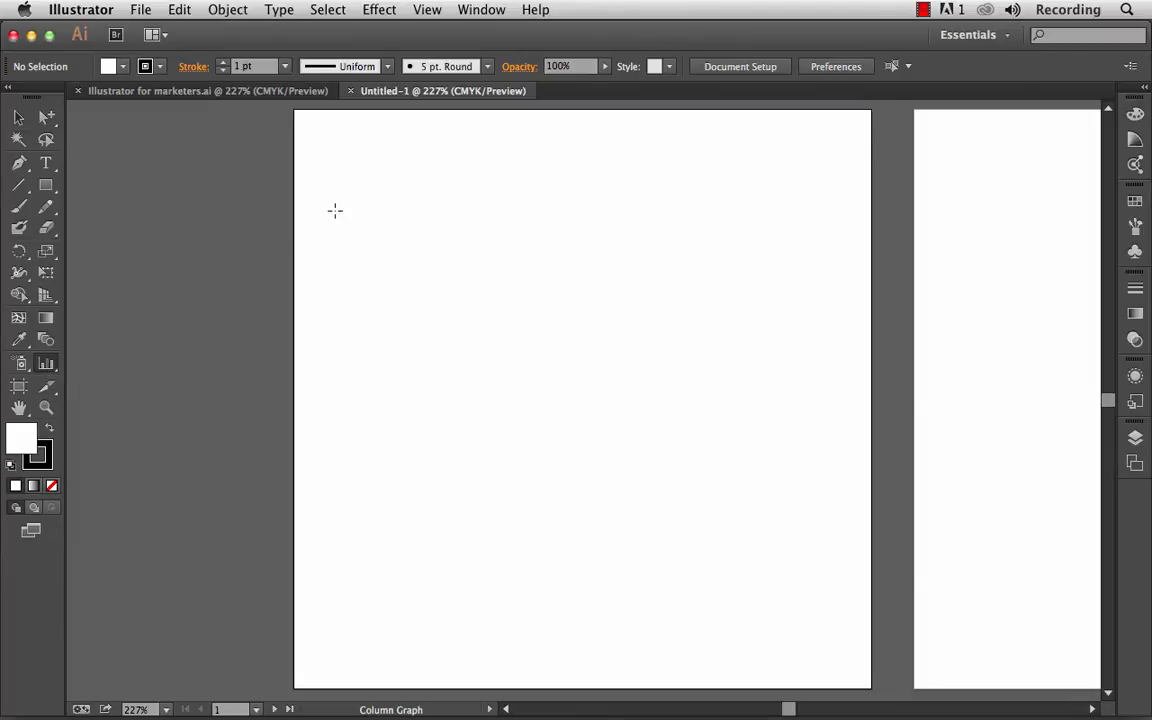
Step: Drag out a large column graph area so its empty data sheet appears
{"action": "left_click_drag", "start_coordinate": [336, 210], "coordinate": [458, 396]}
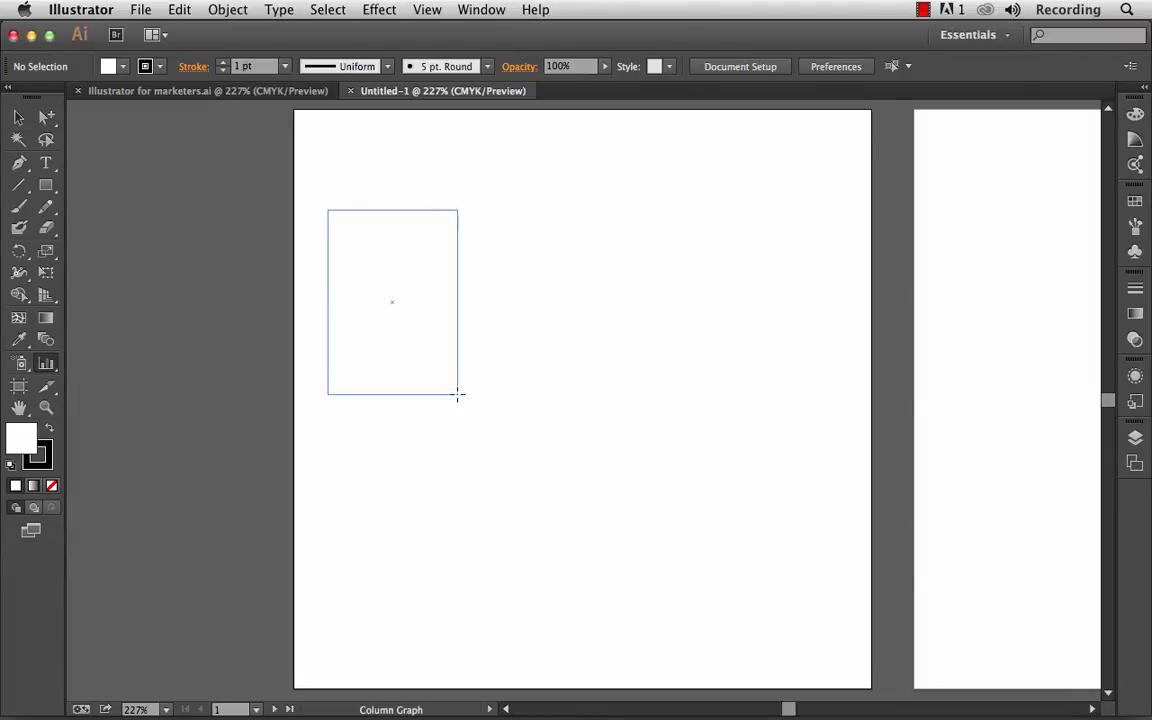
{"action": "left_click_drag", "start_coordinate": [458, 394], "coordinate": [830, 624]}
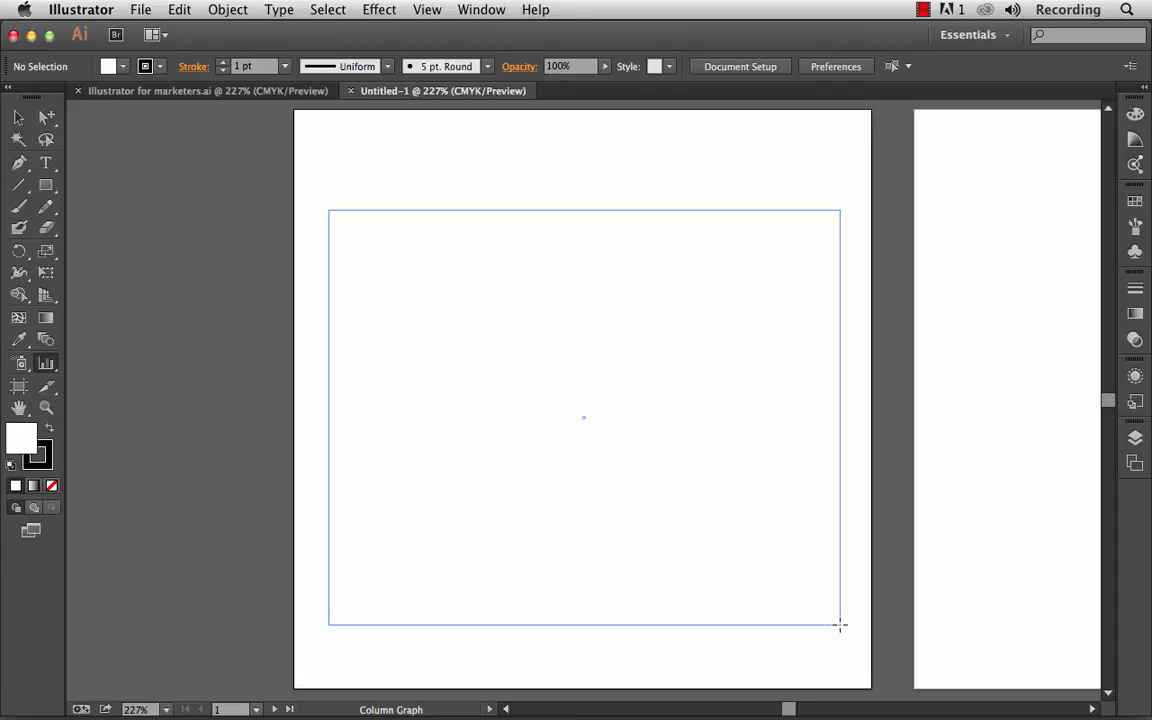
{"action": "left_click_drag", "start_coordinate": [330, 210], "coordinate": [840, 624]}
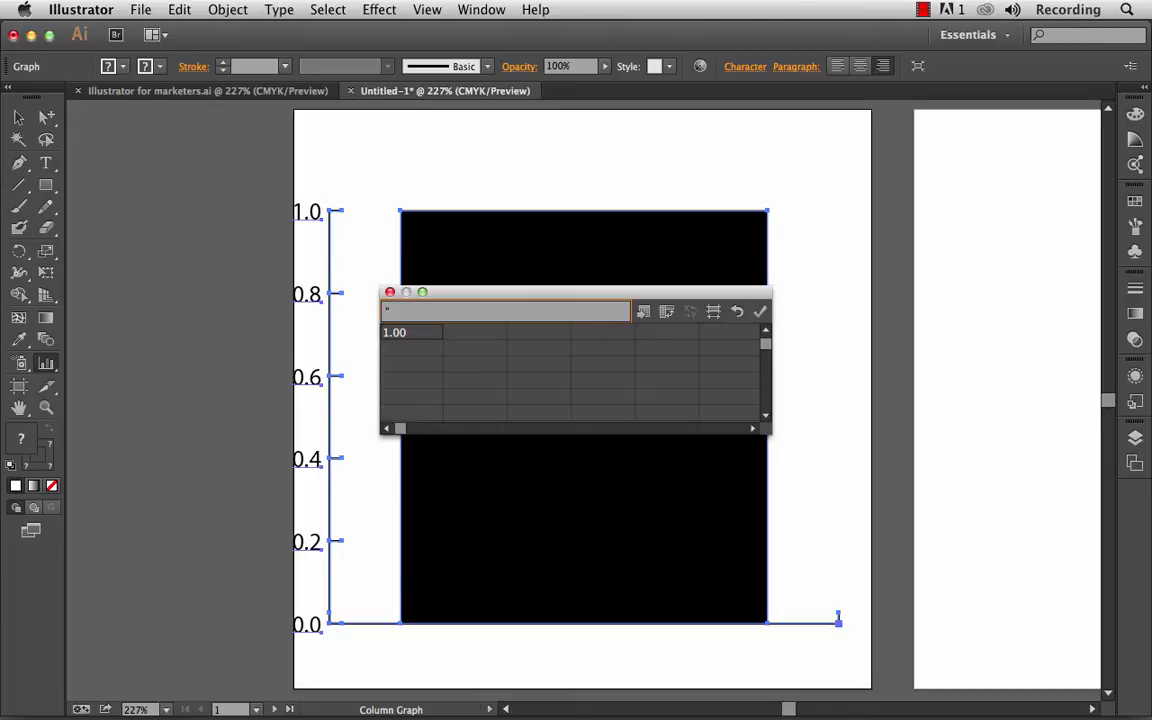
Step: Enter the year label "2010" with the value 10 in the first data row
{"action": "type", "text": "20"}
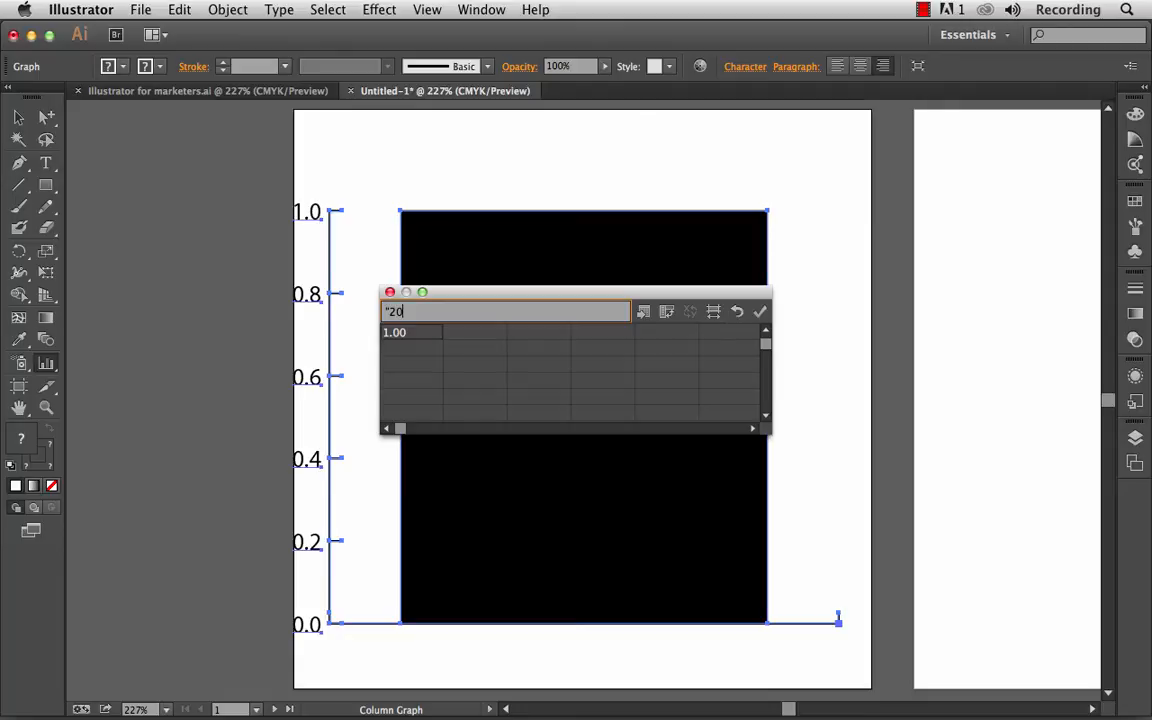
{"action": "type", "text": "10"}
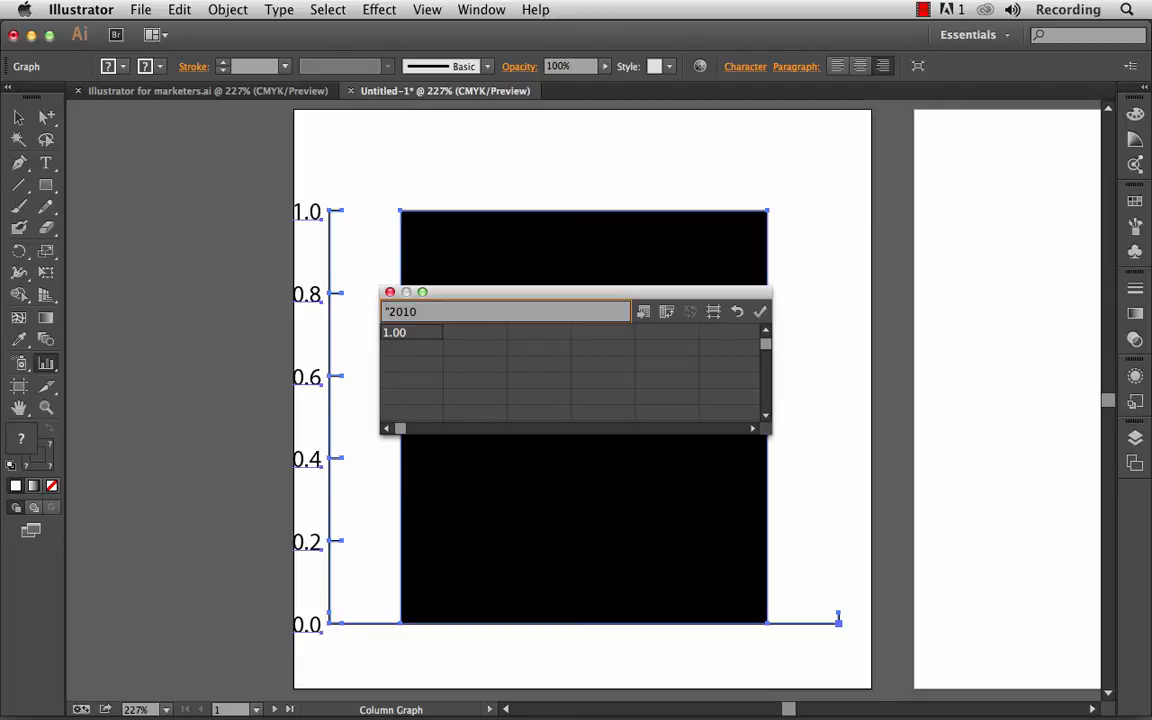
{"action": "type", "text": "\""}
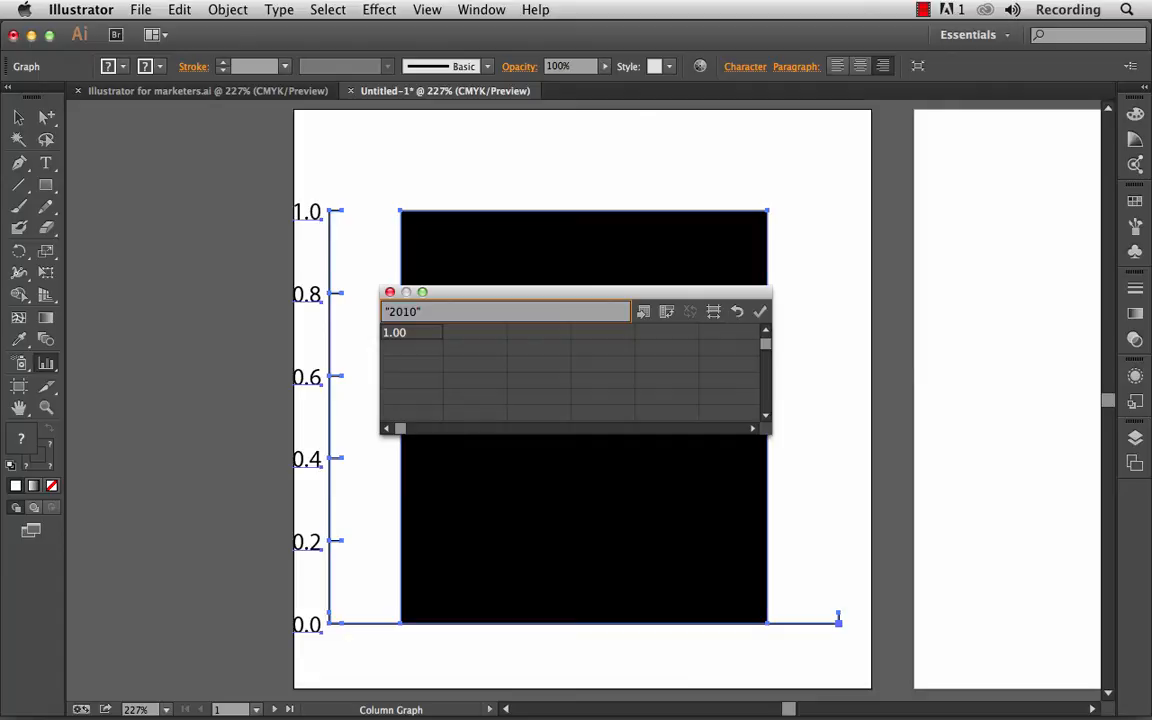
{"action": "left_click", "coordinate": [504, 312]}
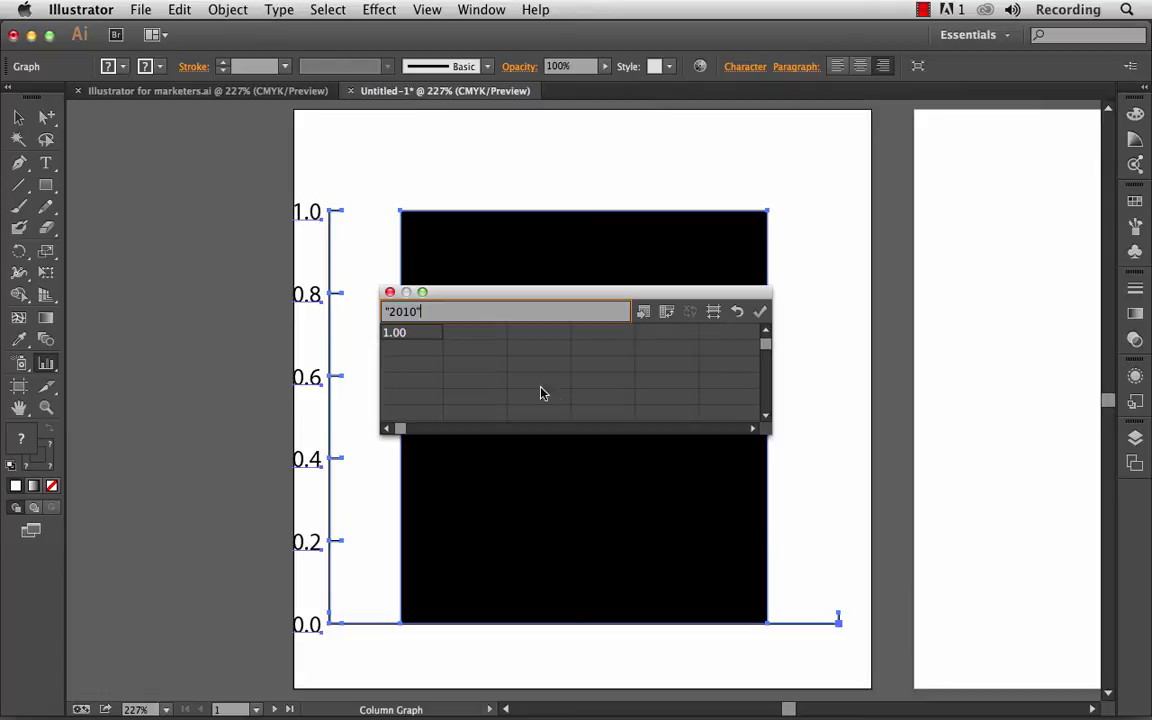
{"action": "left_click", "coordinate": [478, 332]}
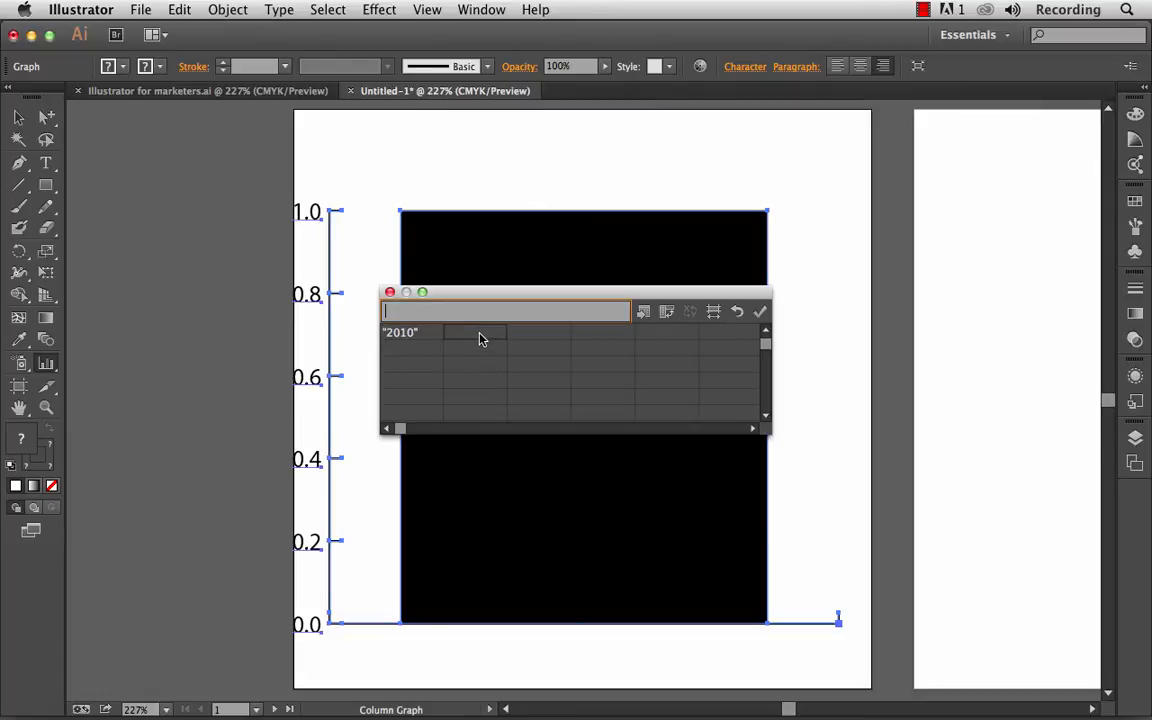
{"action": "type", "text": "10"}
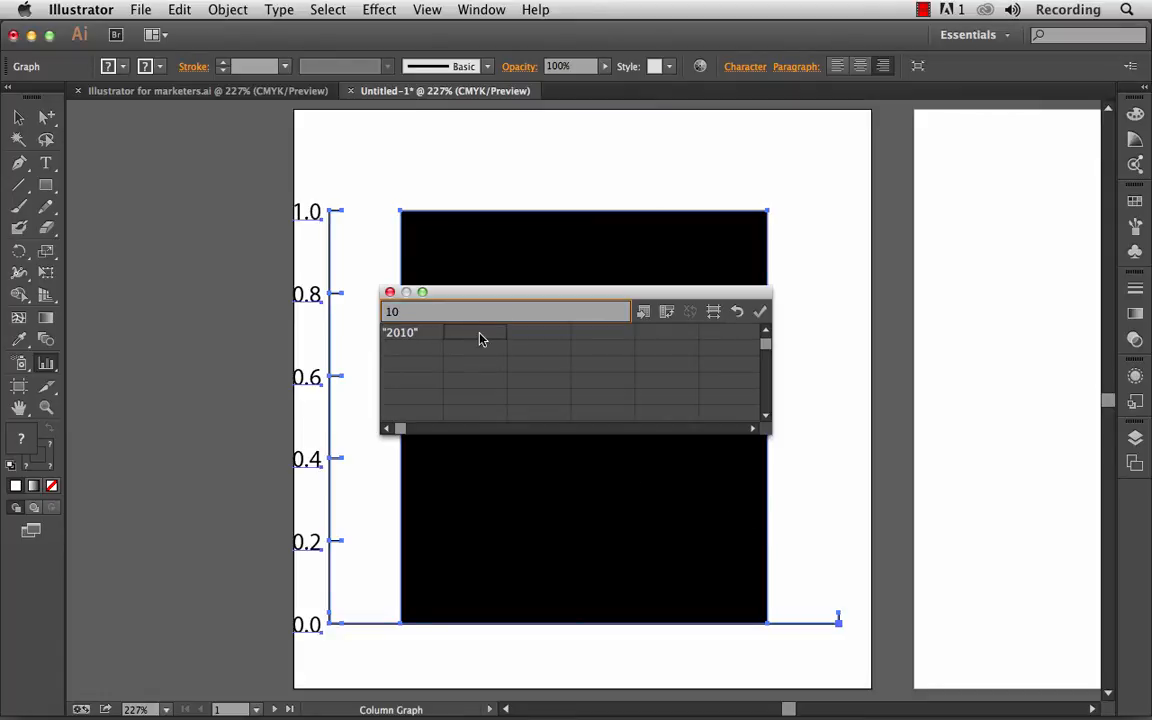
{"action": "key", "text": "Return"}
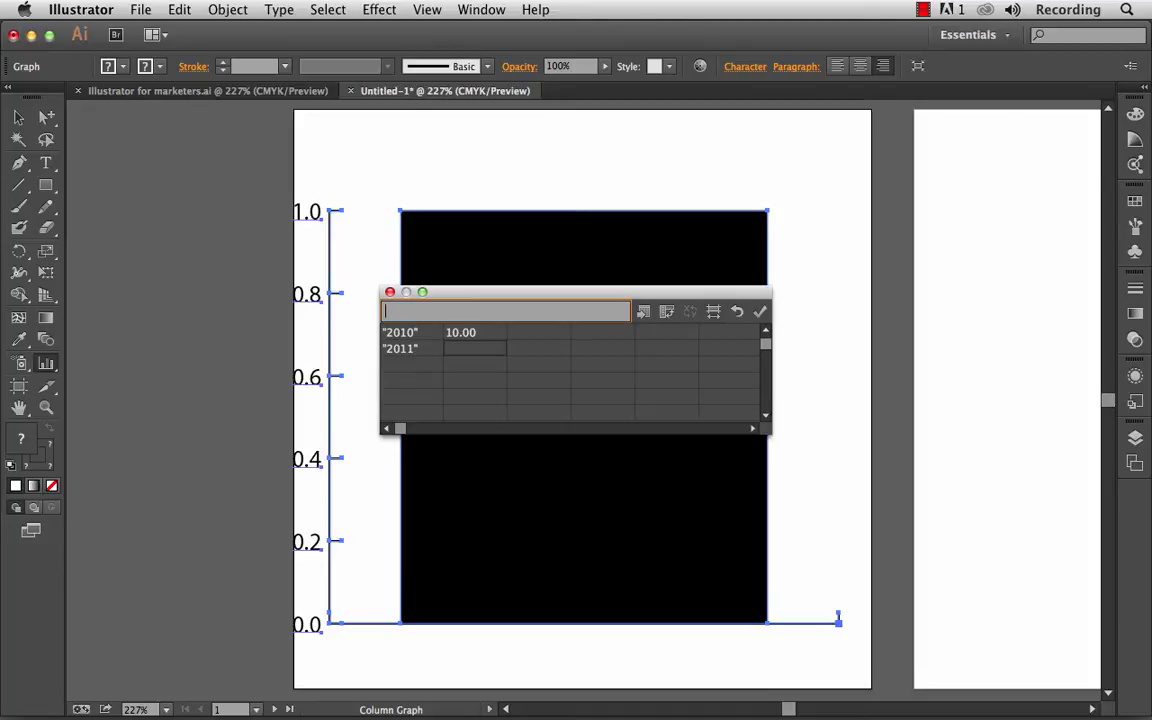
Step: Enter the remaining rows: 2011 at 18, 2012 at 43 and 2013 at 62
{"action": "type", "text": "18.00"}
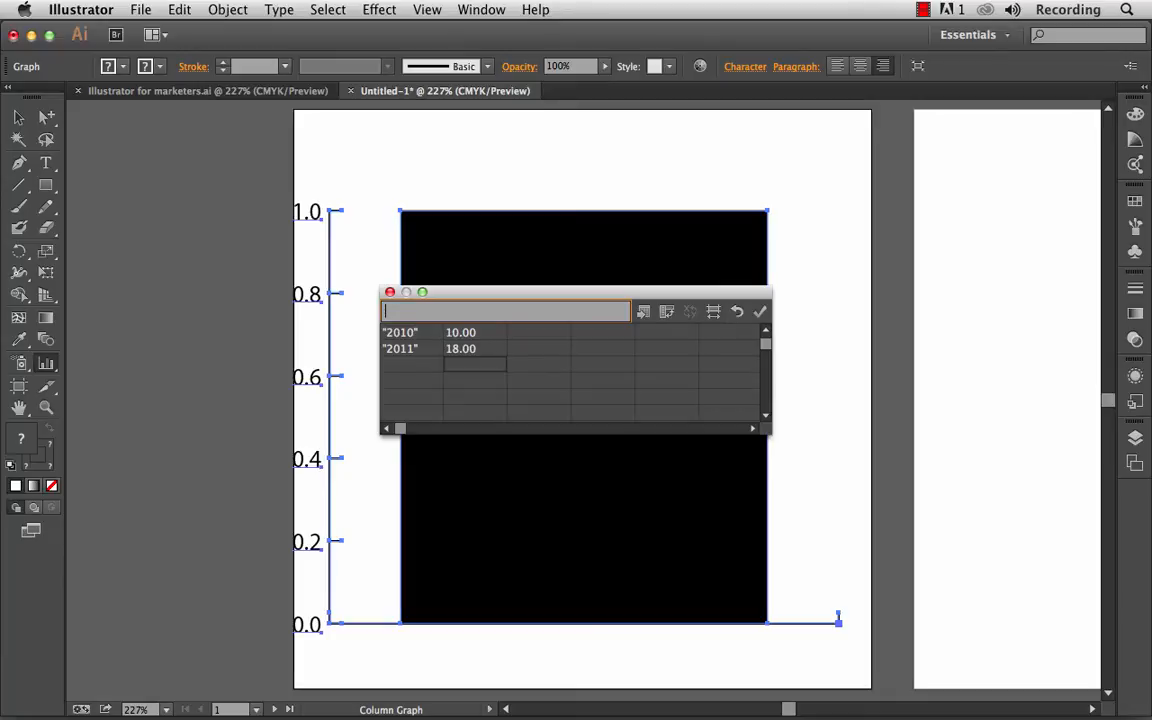
{"action": "mouse_move", "coordinate": [418, 356]}
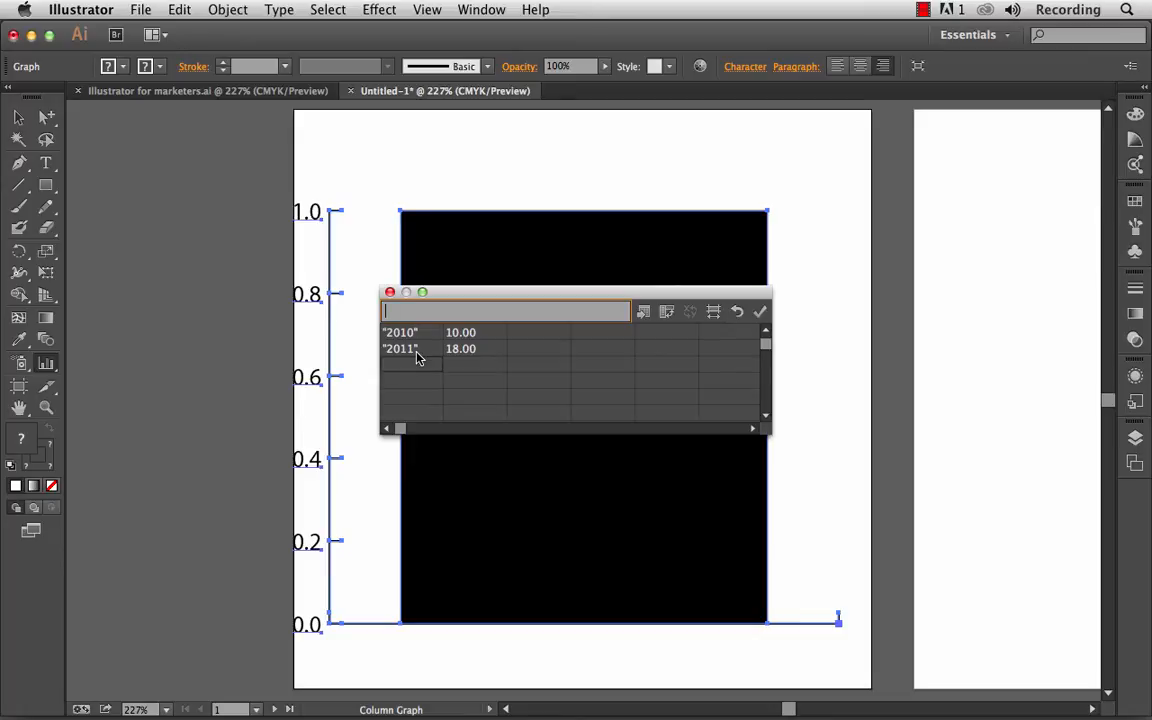
{"action": "type", "text": "2"}
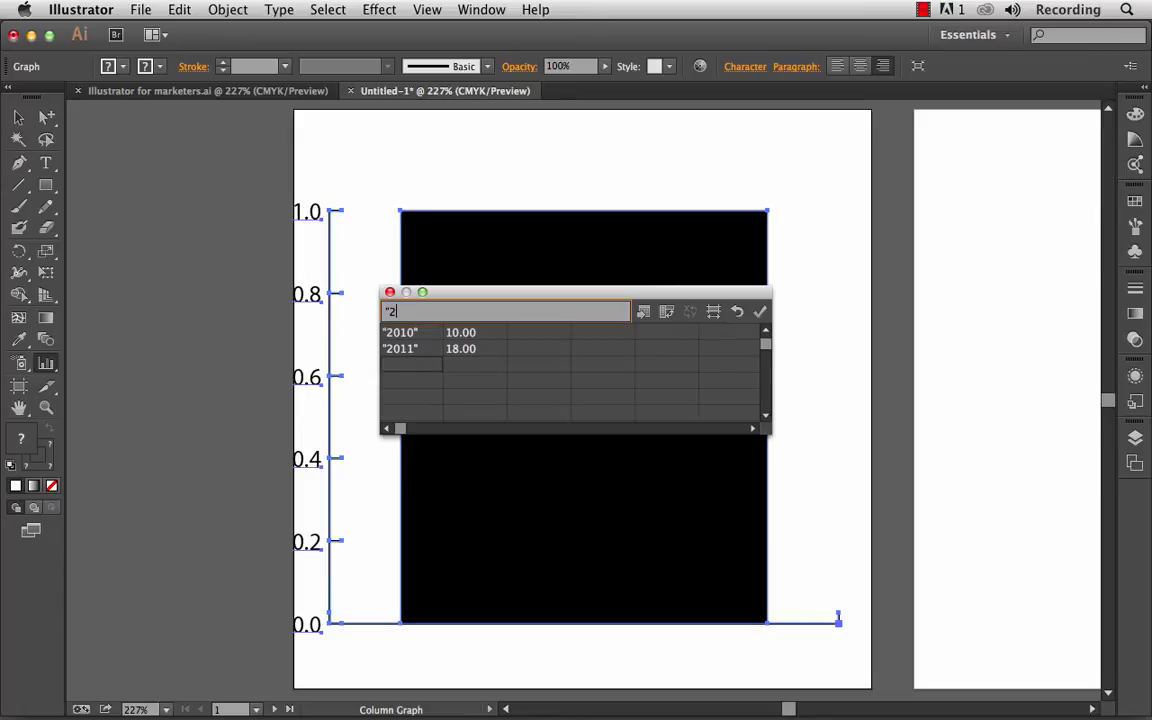
{"action": "type", "text": "012\""}
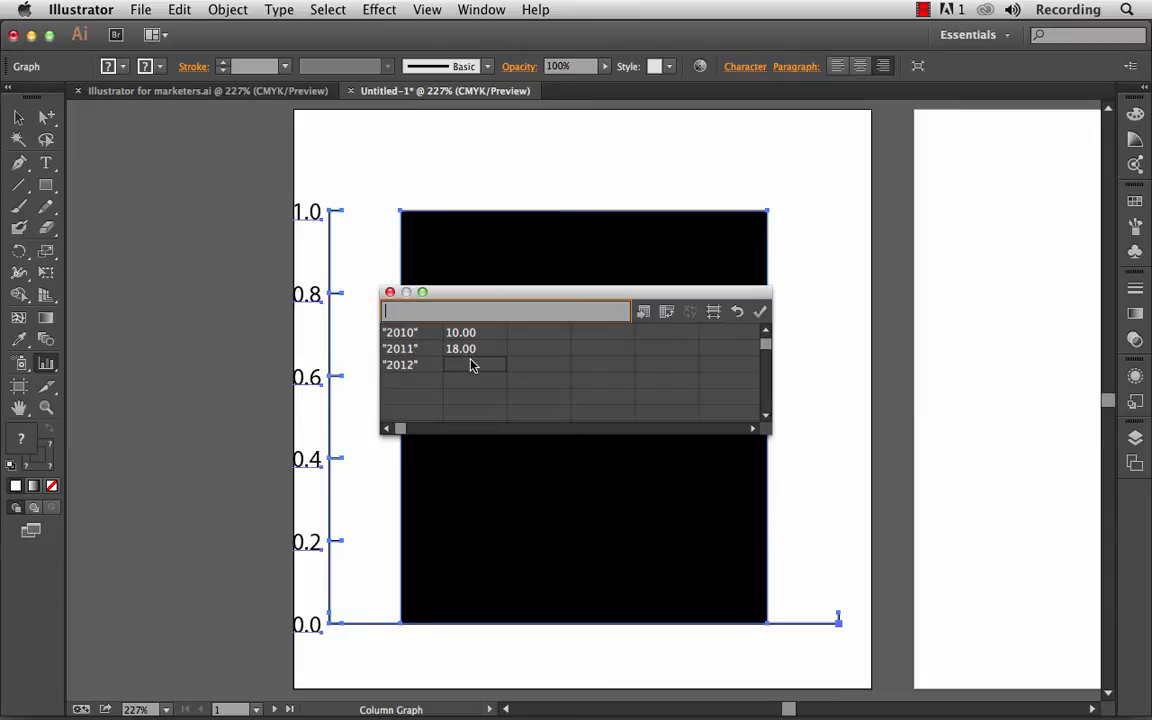
{"action": "type", "text": "43"}
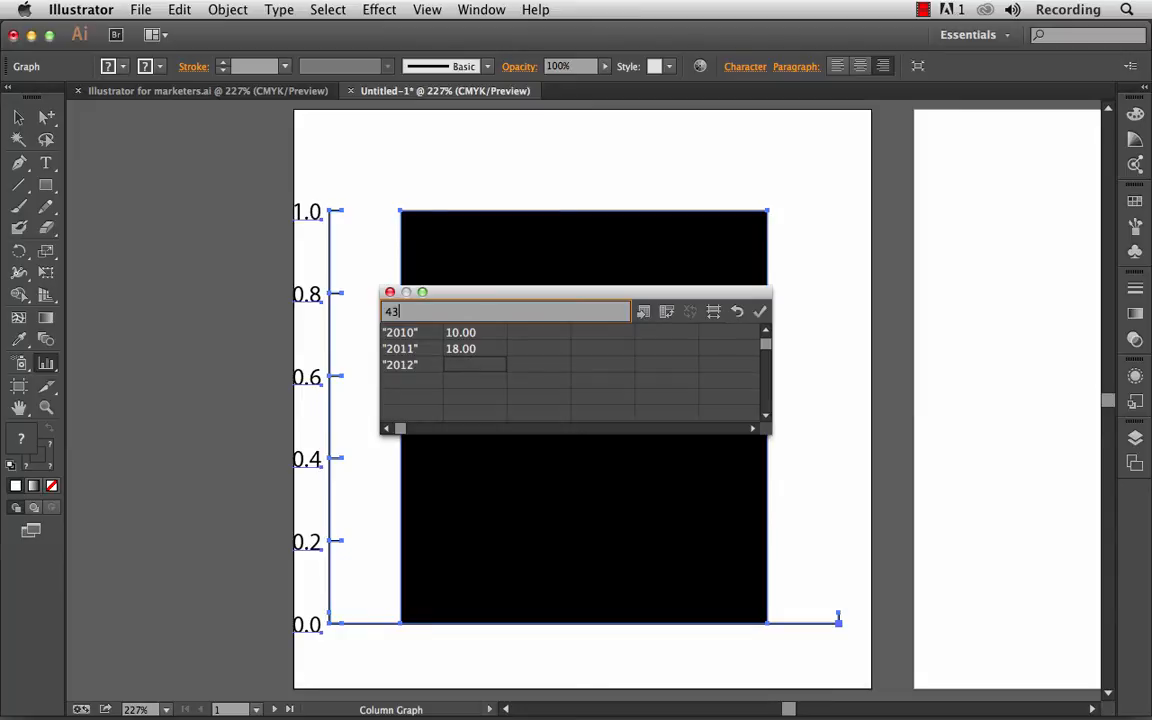
{"action": "key", "text": "Return"}
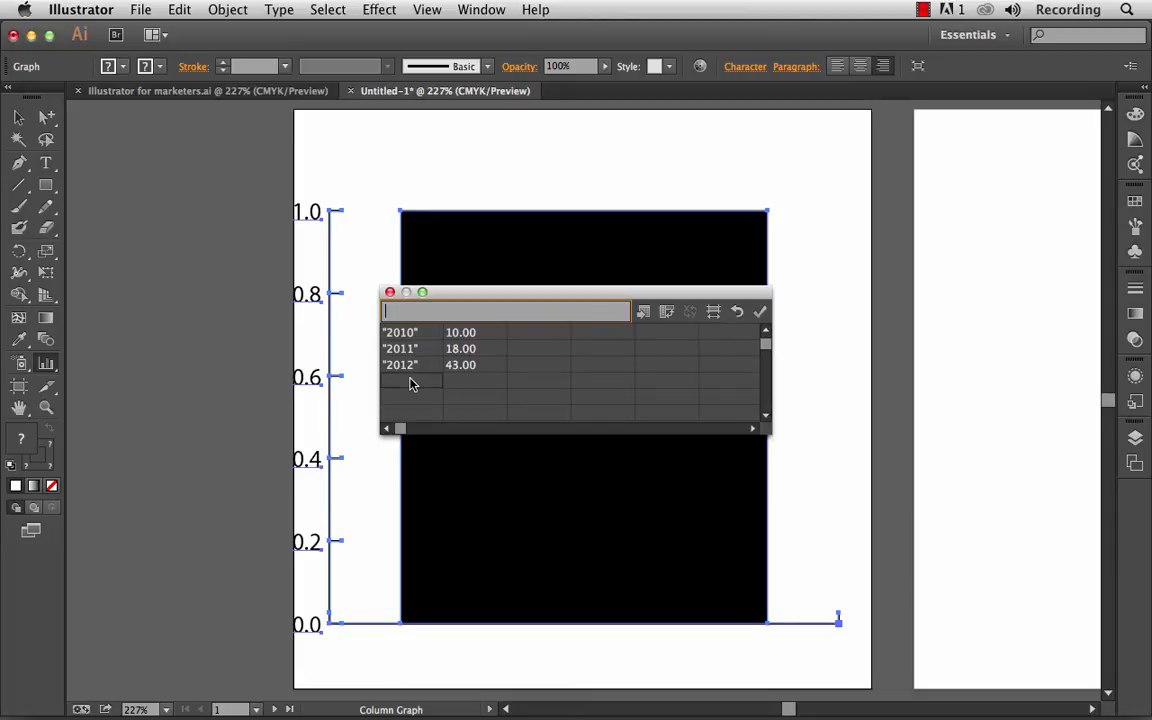
{"action": "type", "text": "2"}
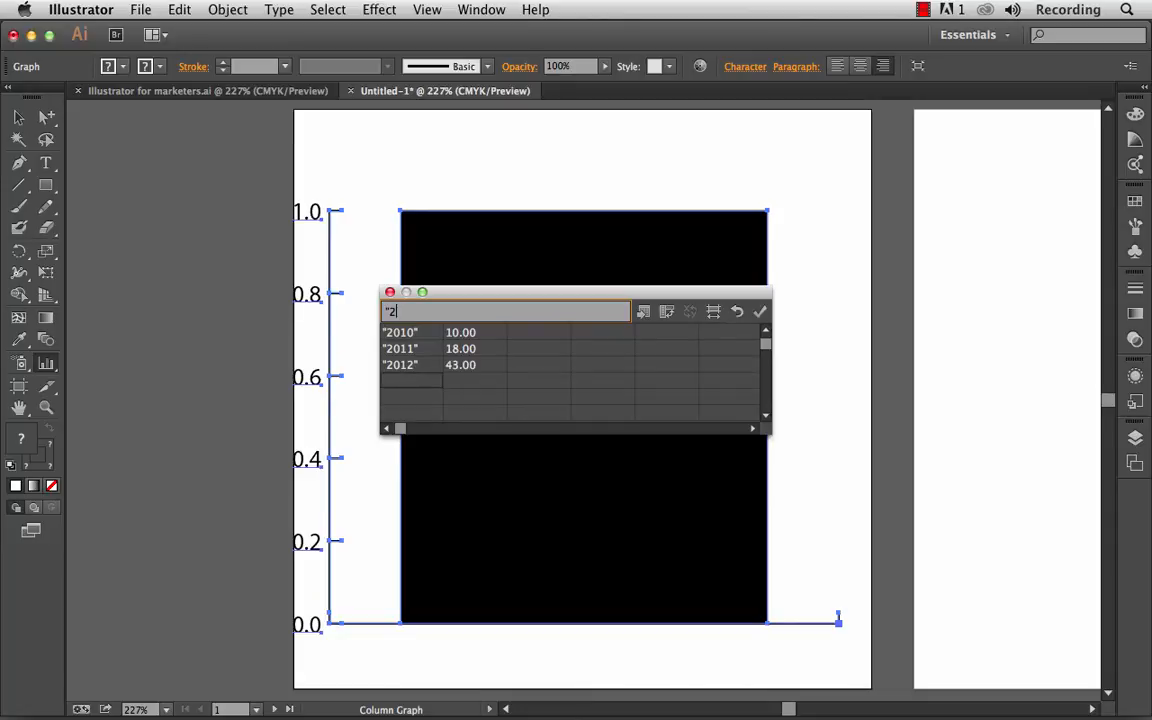
{"action": "type", "text": "013\""}
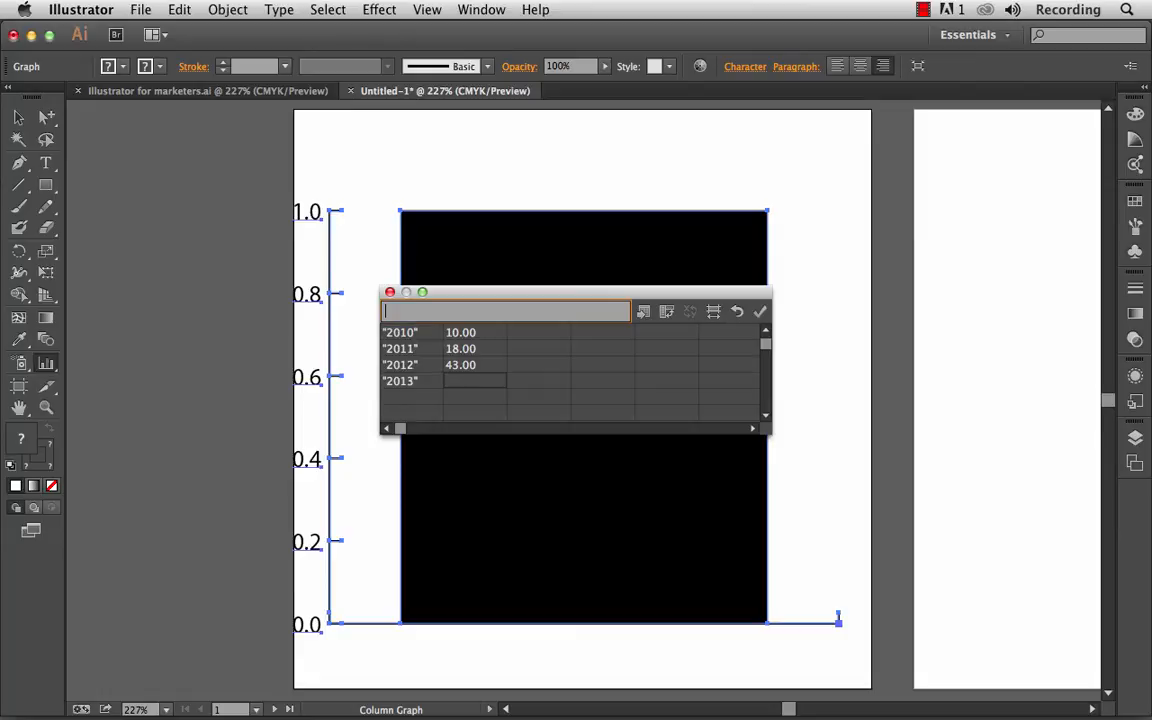
{"action": "type", "text": "6"}
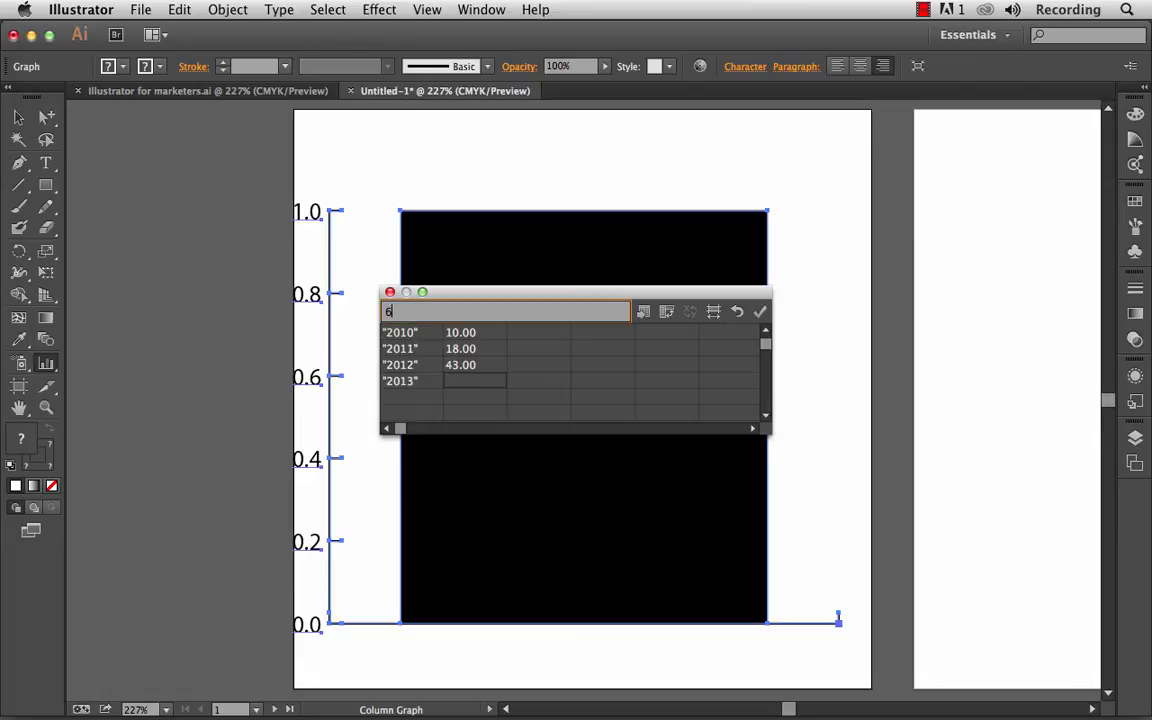
{"action": "type", "text": "2.00"}
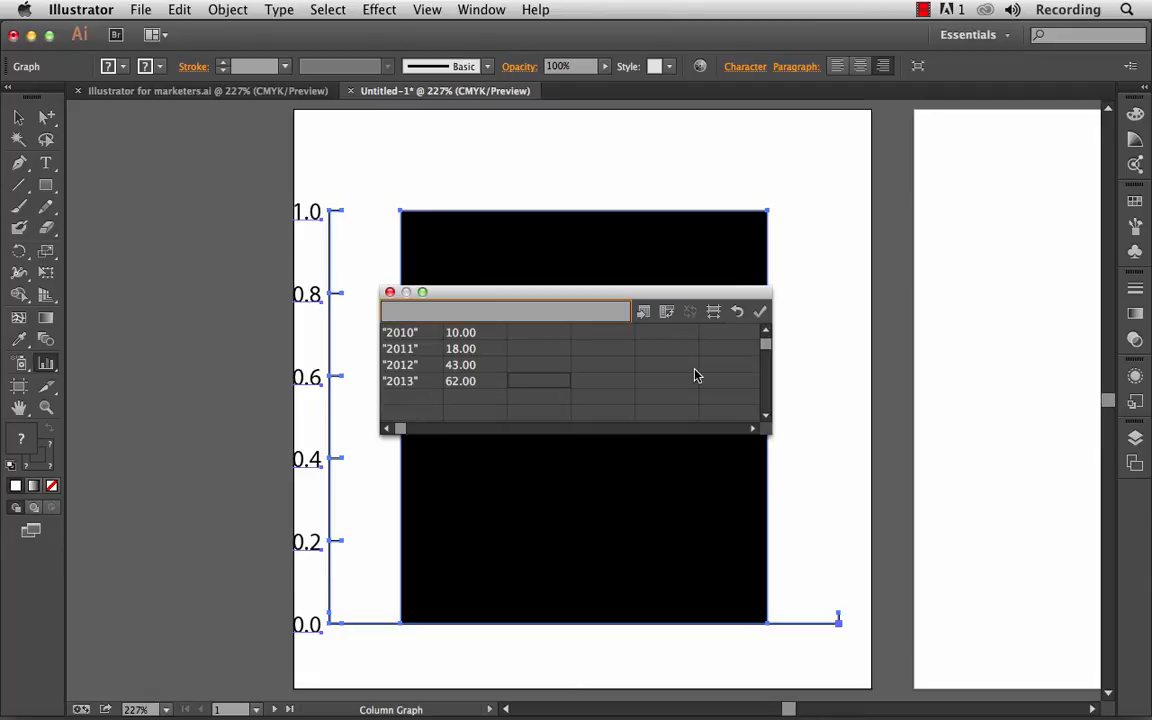
{"action": "mouse_move", "coordinate": [760, 312]}
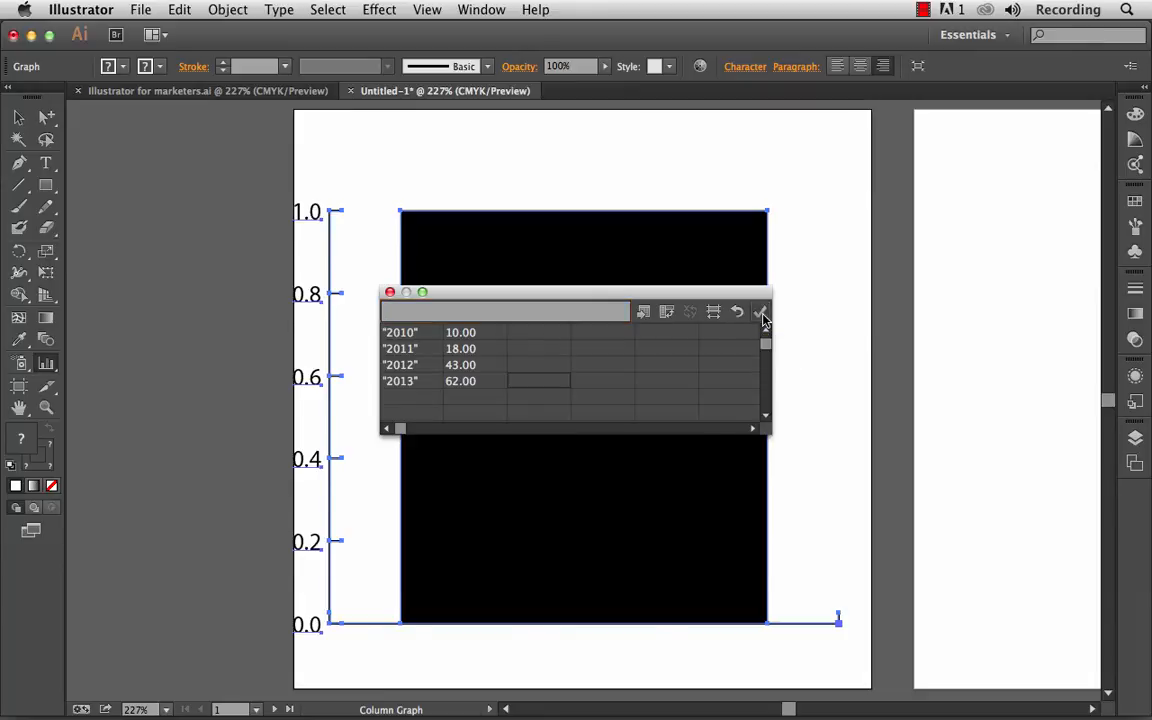
Step: Apply and close the graph data sheet, then return to the untitled four-bar graph
{"action": "left_click", "coordinate": [760, 312]}
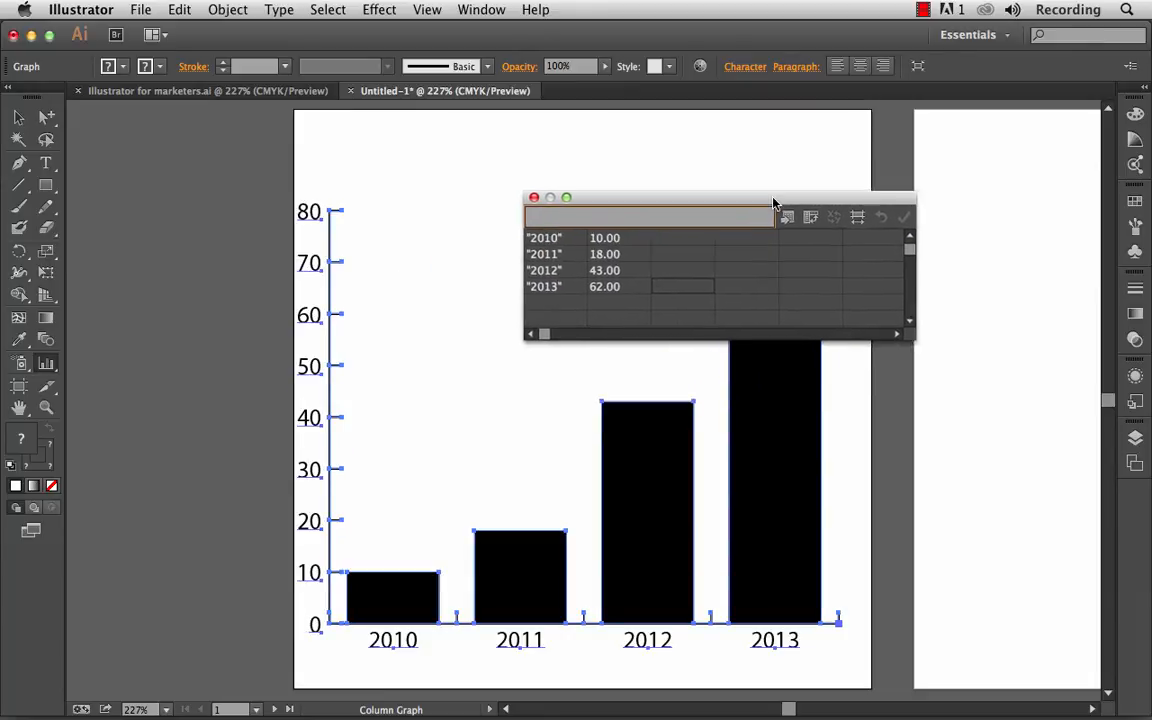
{"action": "left_click_drag", "start_coordinate": [770, 198], "coordinate": [690, 140]}
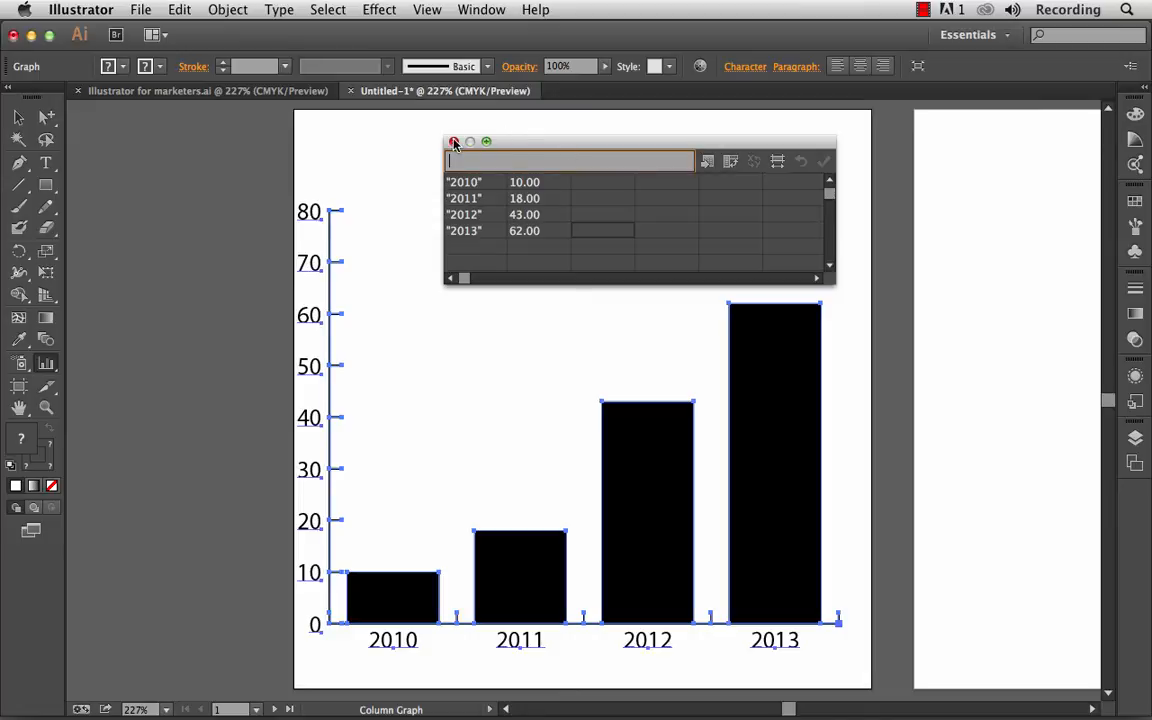
{"action": "left_click", "coordinate": [454, 140]}
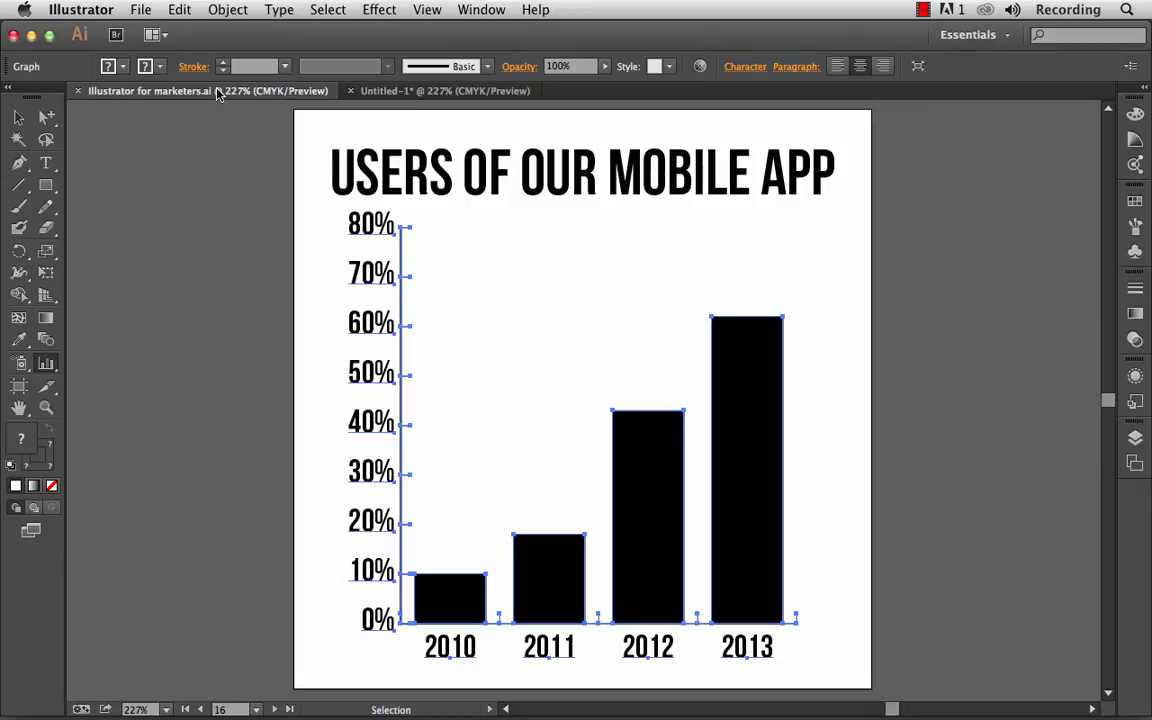
{"action": "mouse_move", "coordinate": [260, 94]}
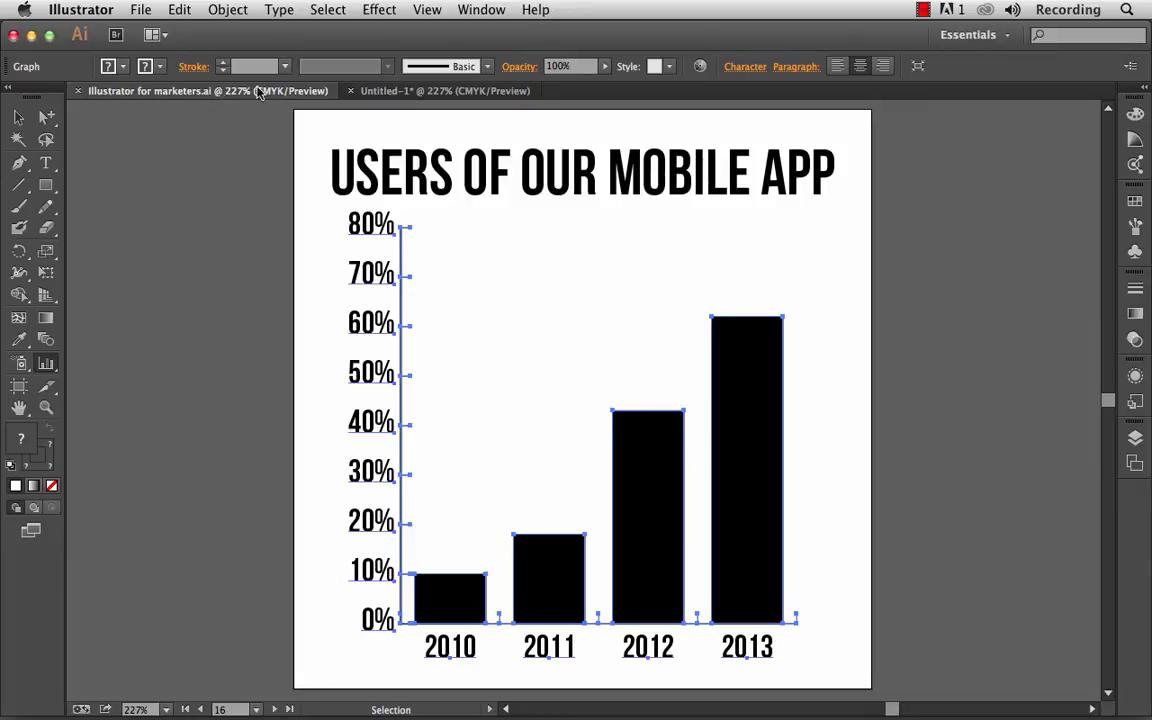
{"action": "left_click", "coordinate": [444, 92]}
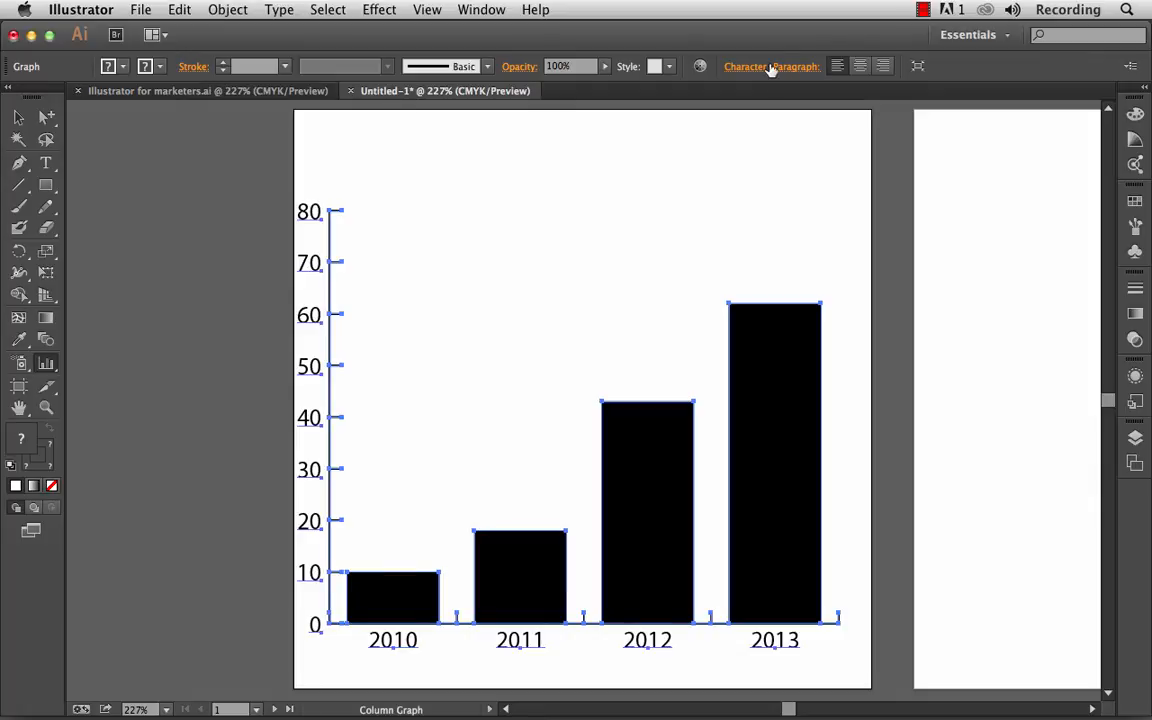
Step: Set the graph labels to Bebas Neue and raise their size to 14 pt
{"action": "left_click", "coordinate": [744, 66]}
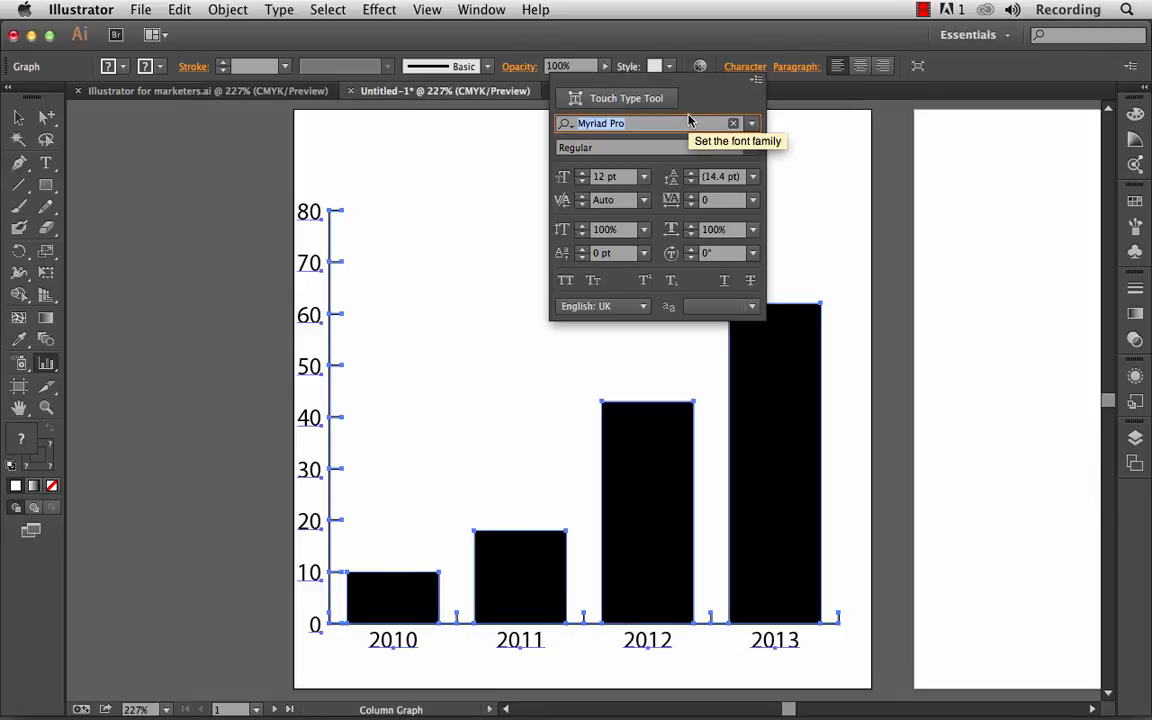
{"action": "type", "text": "beb"}
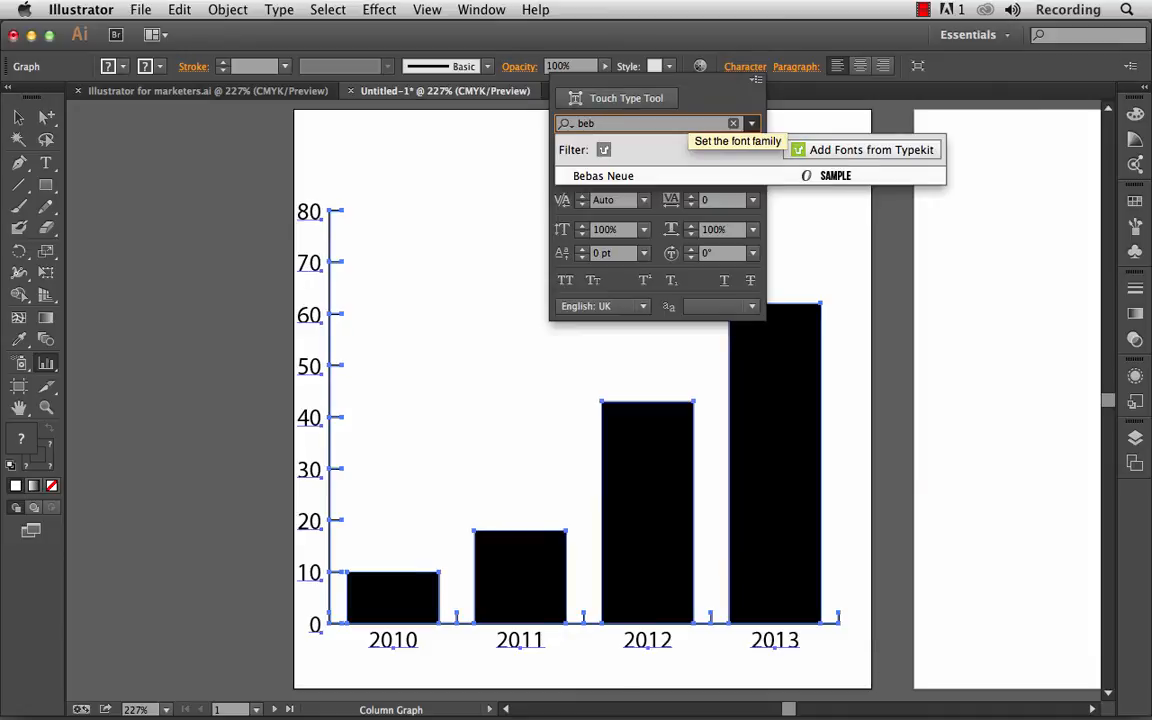
{"action": "left_click", "coordinate": [604, 176]}
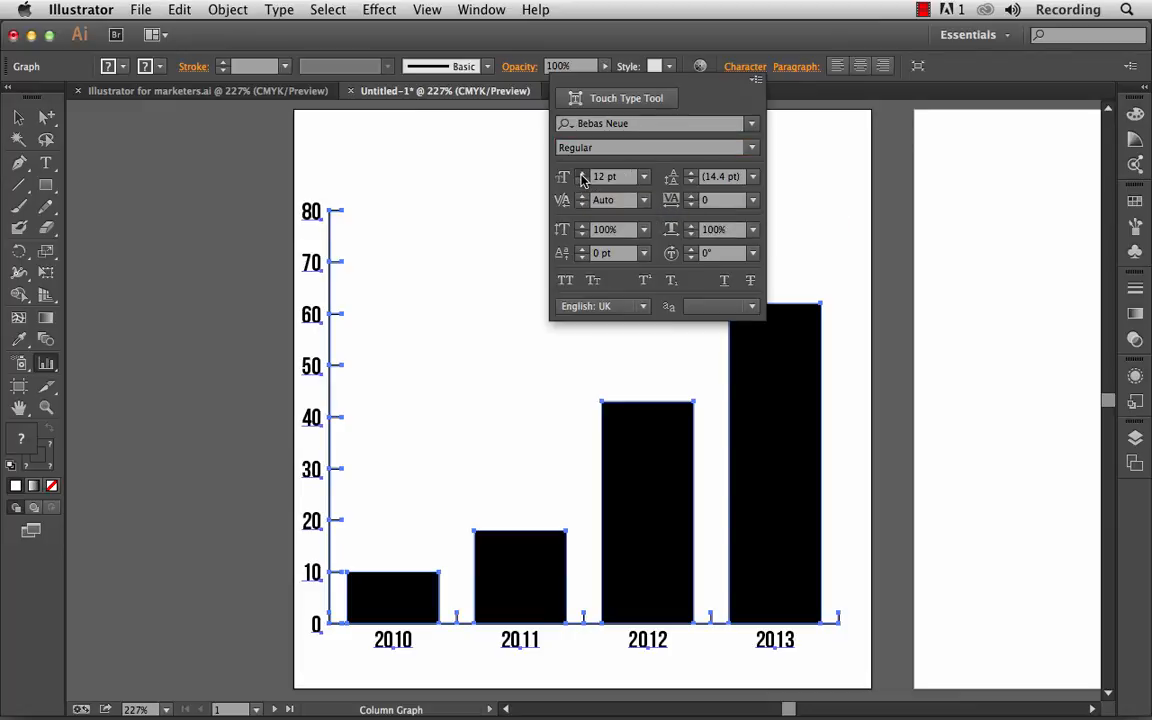
{"action": "left_click", "coordinate": [644, 176]}
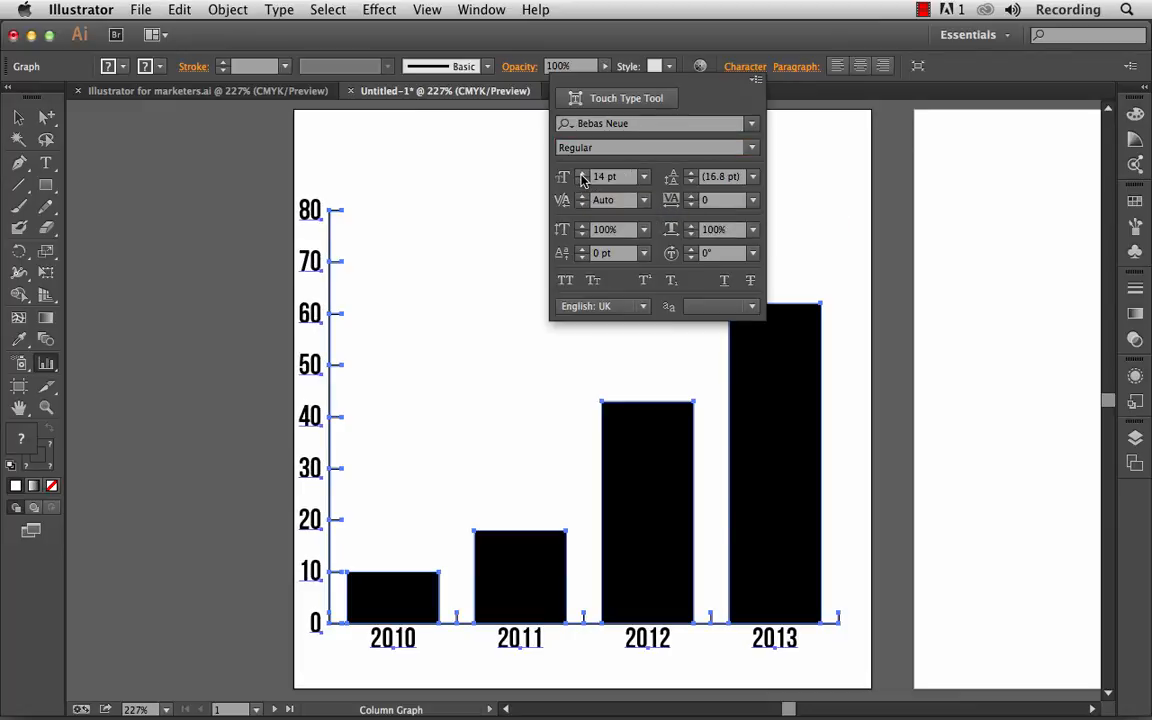
{"action": "mouse_move", "coordinate": [616, 44]}
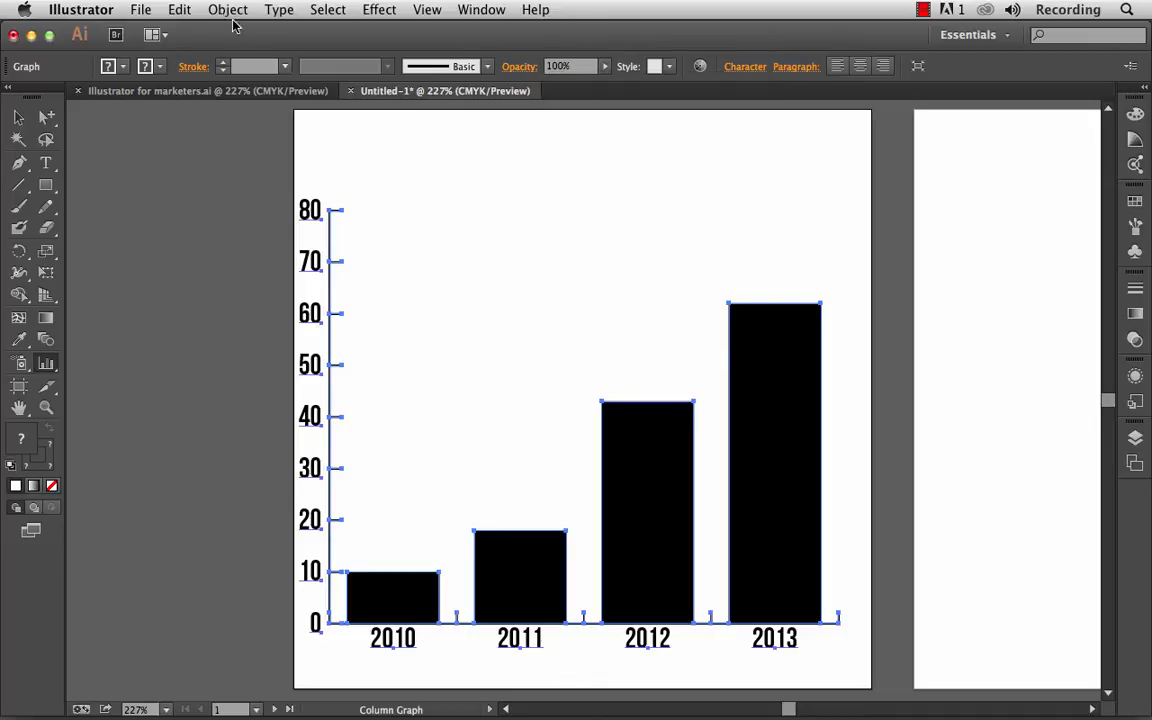
{"action": "left_click", "coordinate": [228, 8]}
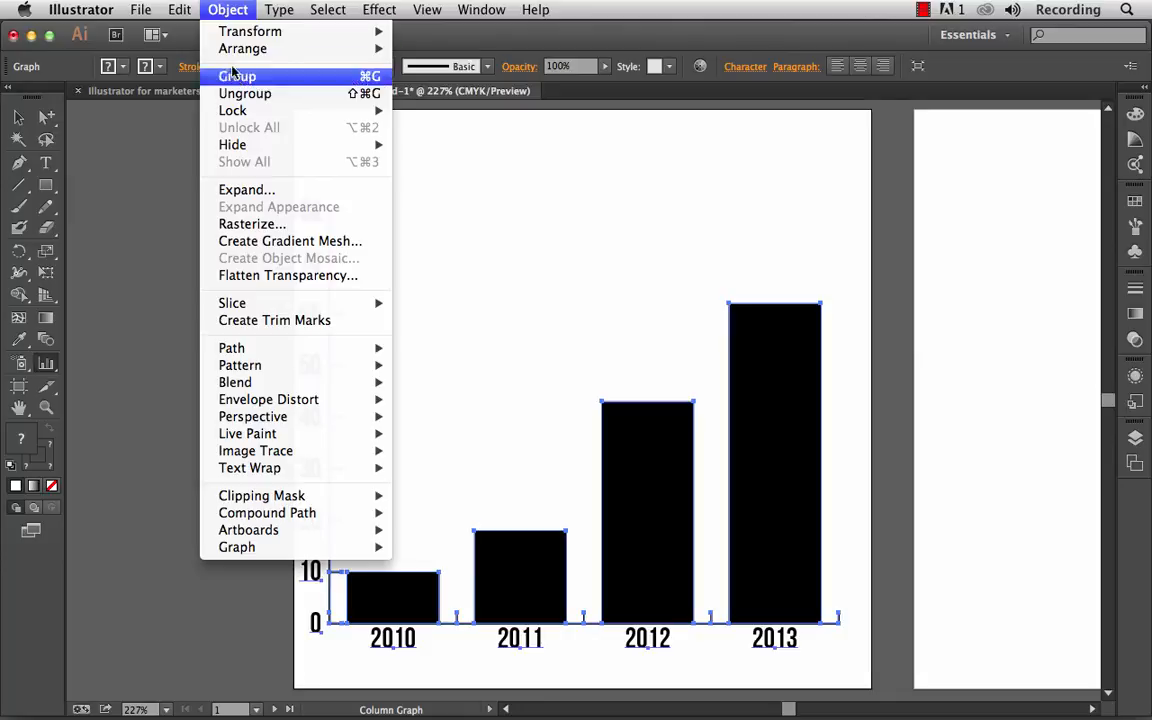
{"action": "mouse_move", "coordinate": [236, 548]}
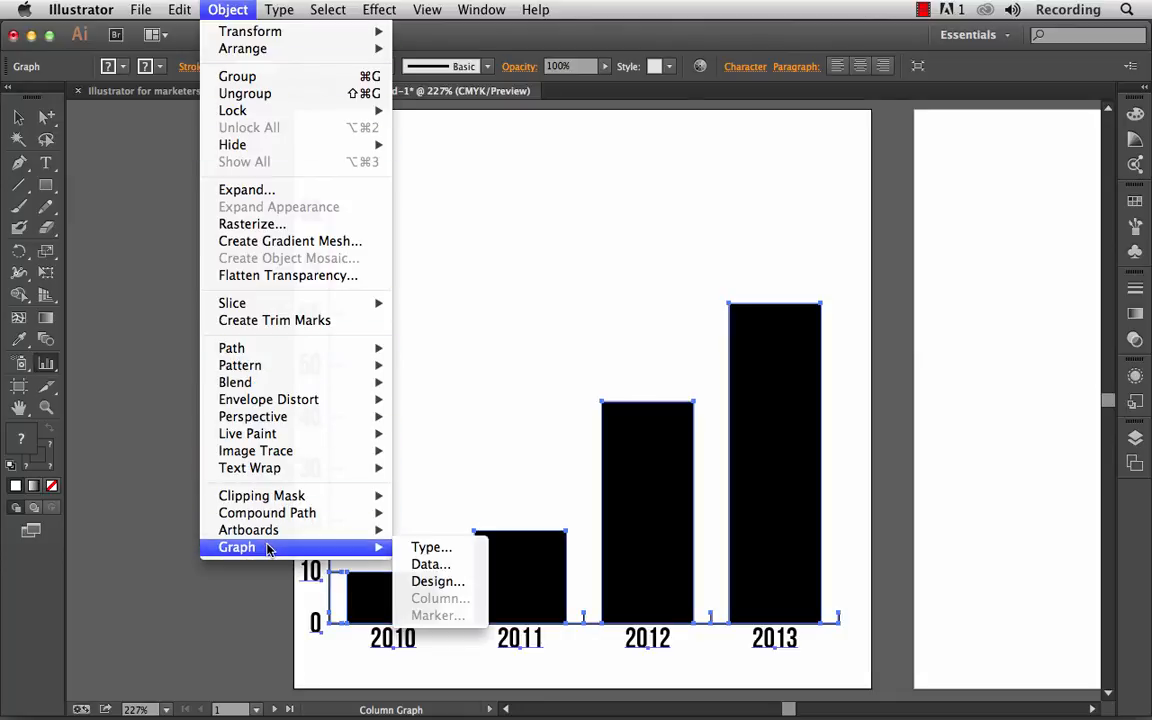
Step: In Graph Type's Value Axis section, add a % suffix to the axis numbers
{"action": "left_click", "coordinate": [432, 548]}
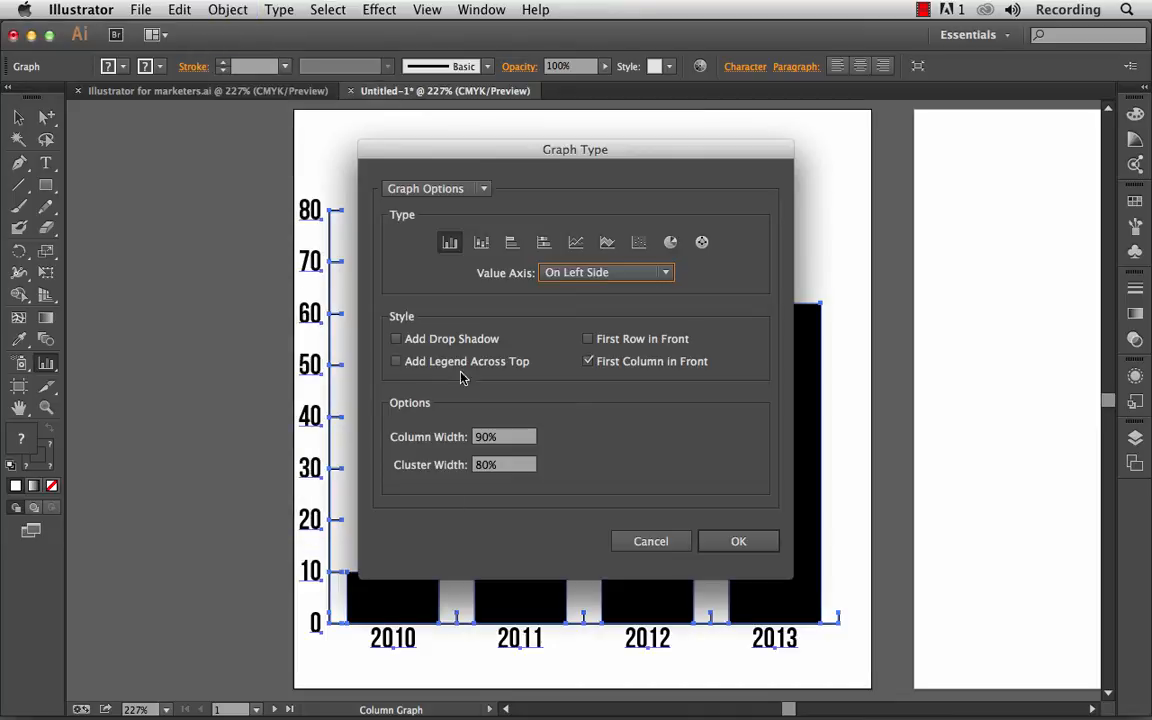
{"action": "left_click", "coordinate": [436, 188]}
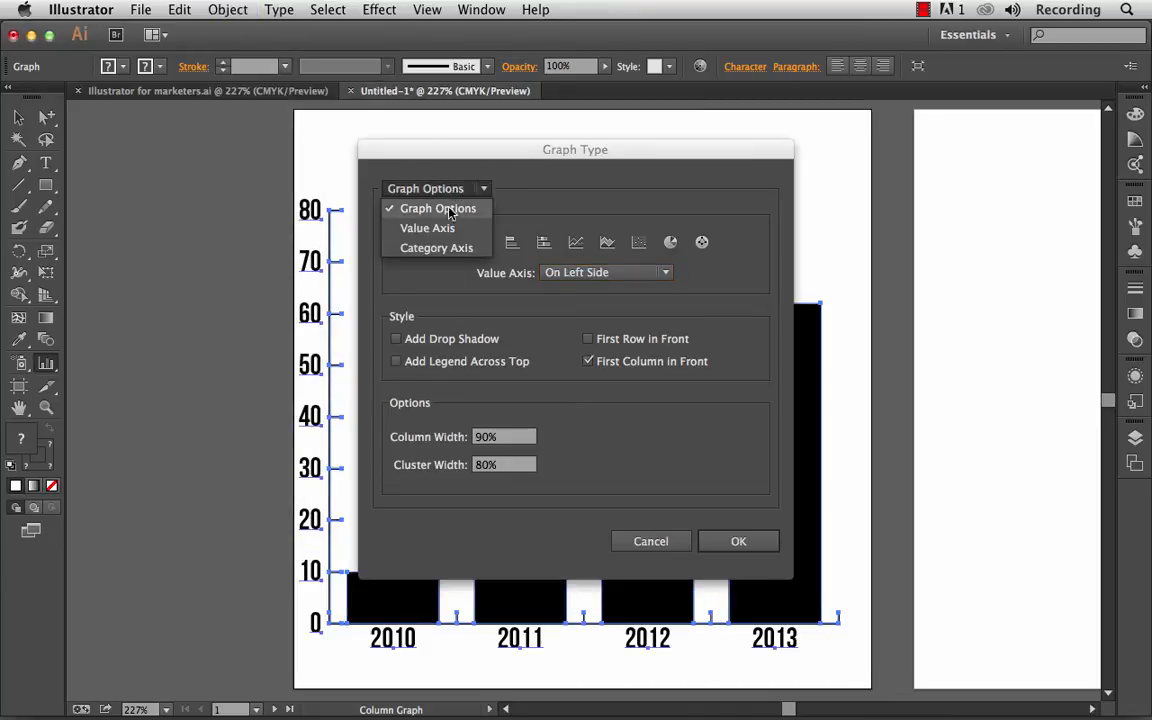
{"action": "mouse_move", "coordinate": [444, 248]}
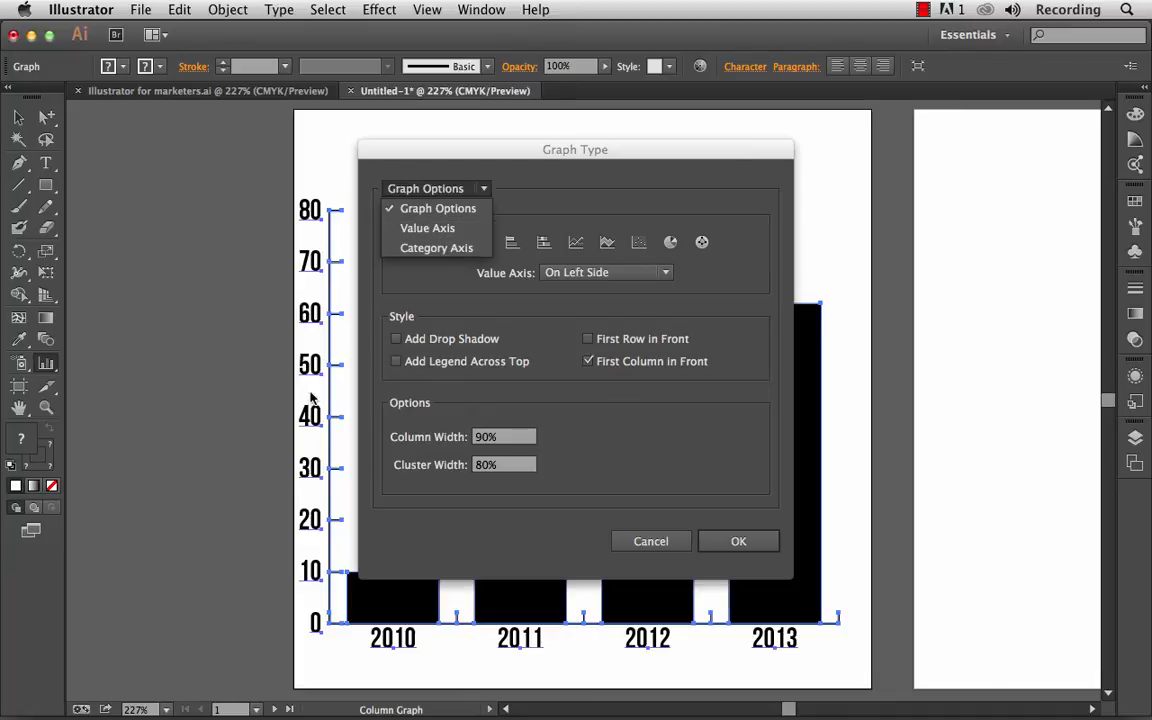
{"action": "mouse_move", "coordinate": [428, 228]}
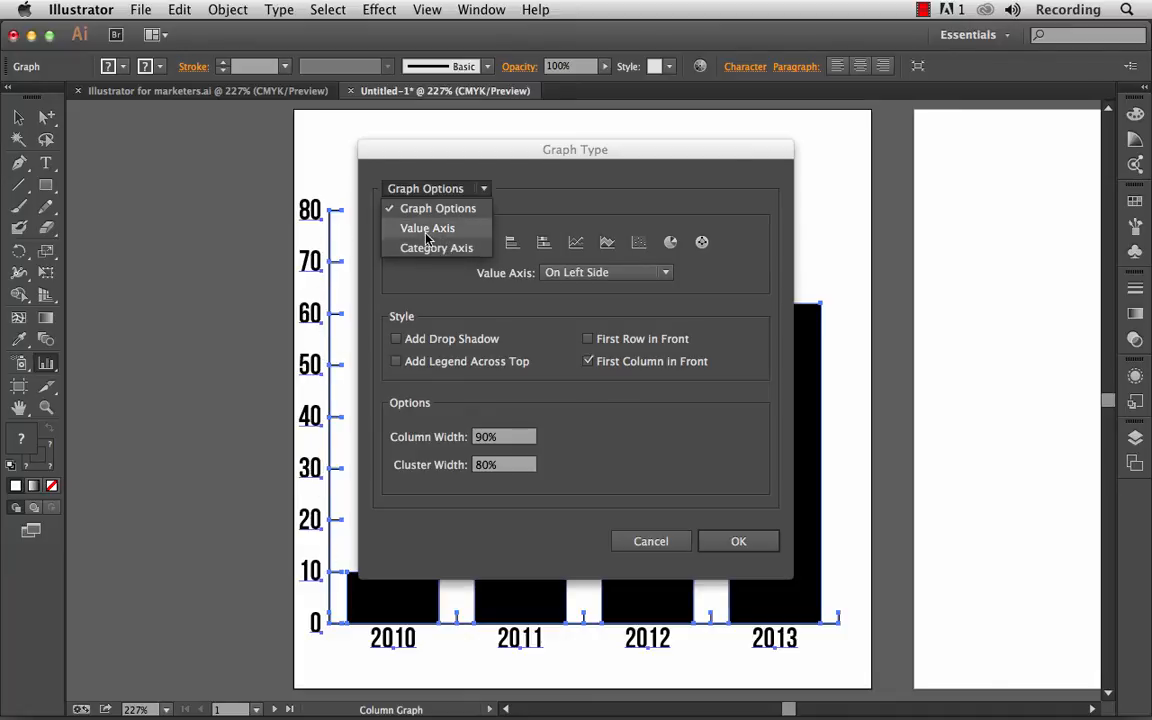
{"action": "left_click", "coordinate": [428, 228]}
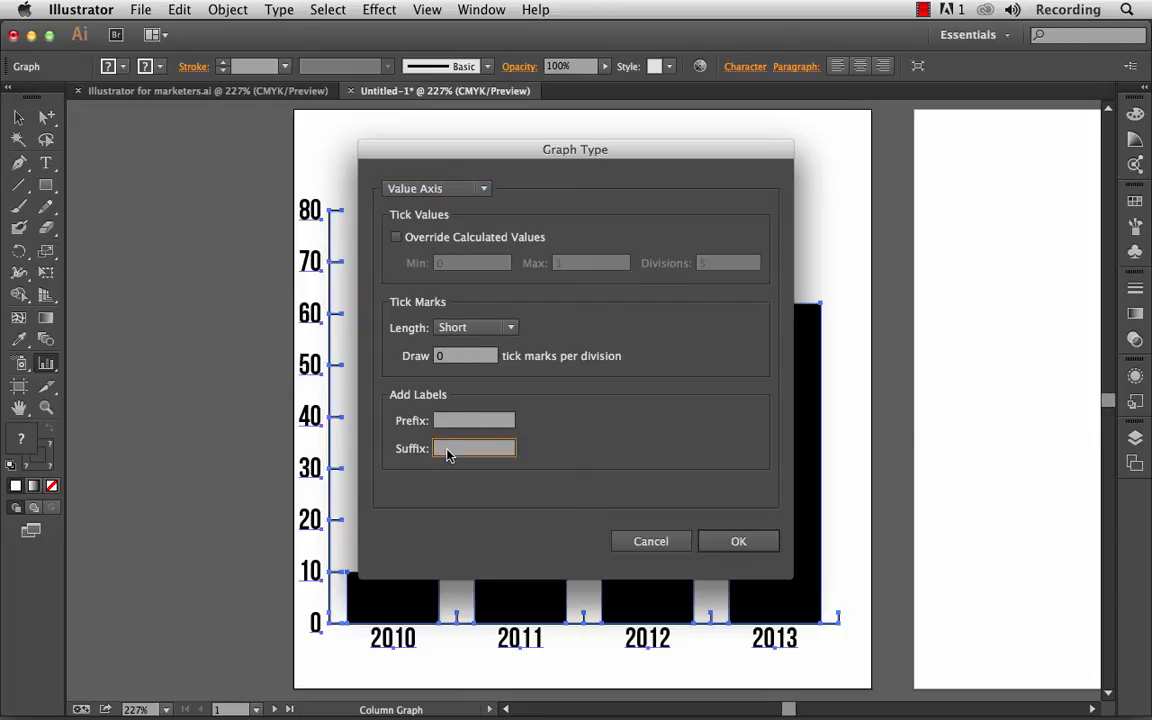
{"action": "left_click", "coordinate": [474, 448]}
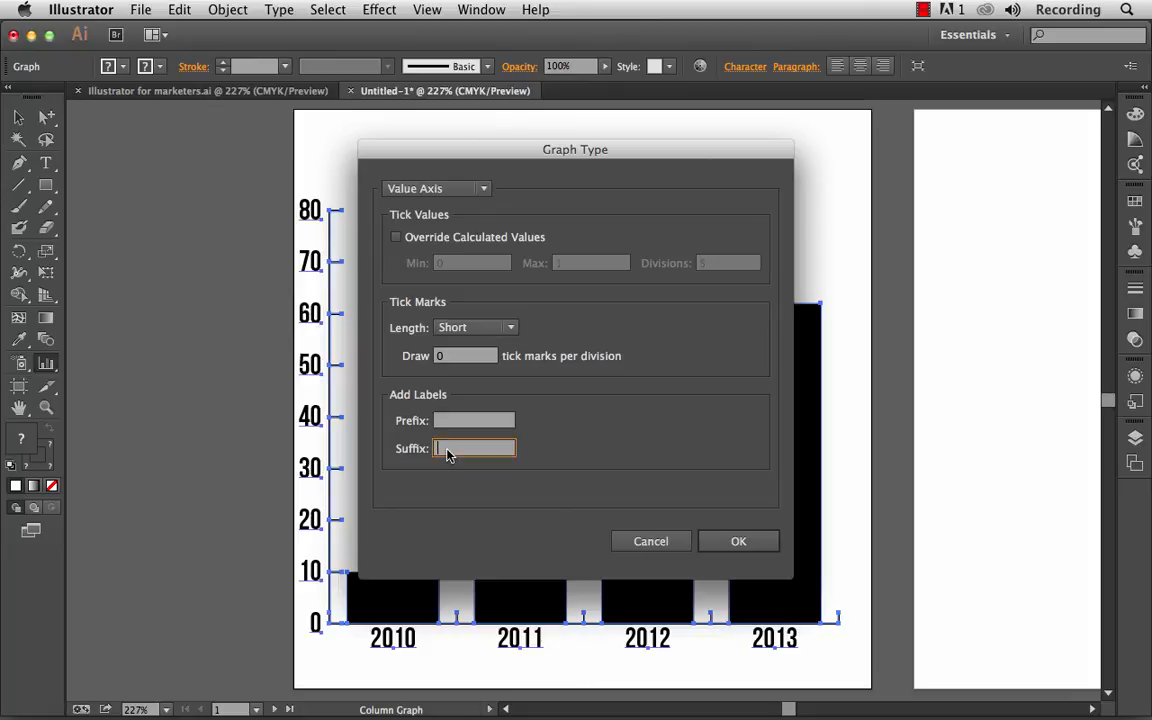
{"action": "type", "text": "%"}
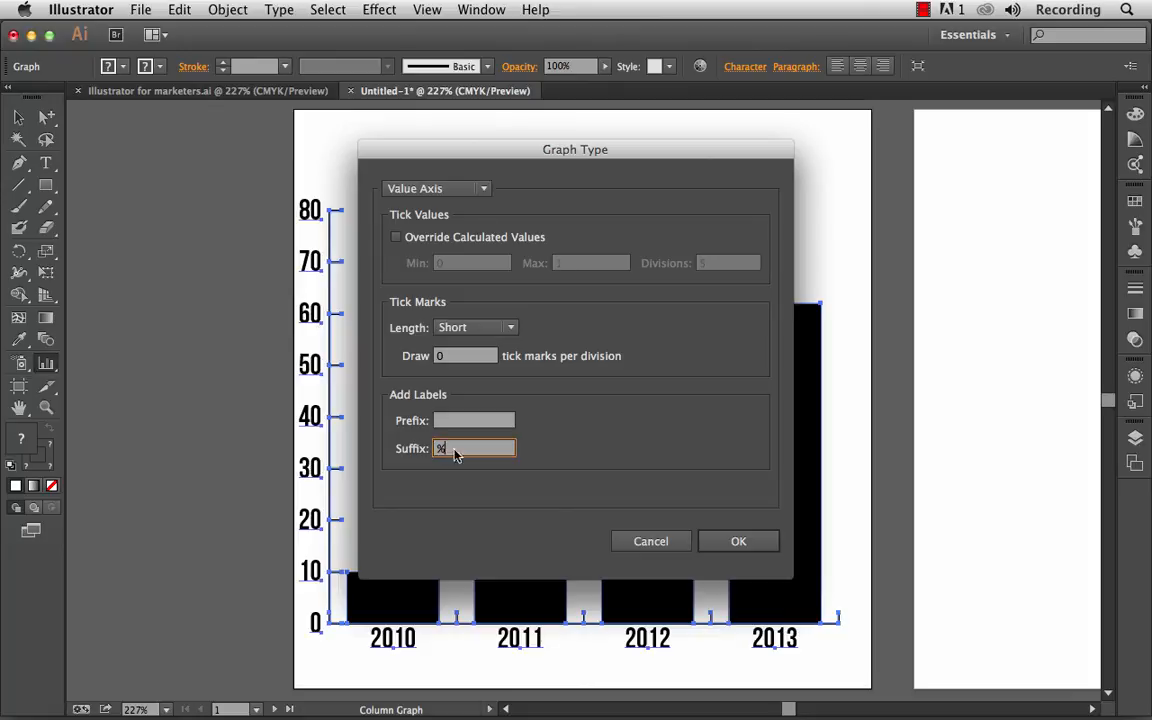
{"action": "left_click", "coordinate": [738, 540]}
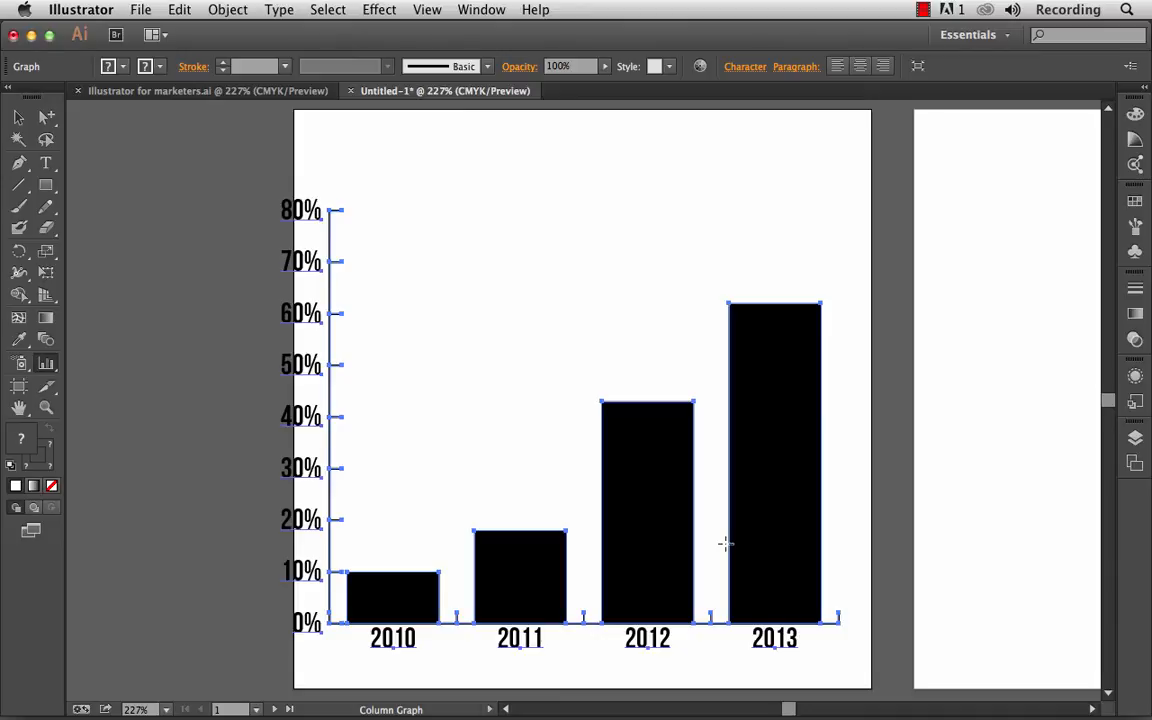
{"action": "left_click", "coordinate": [16, 118]}
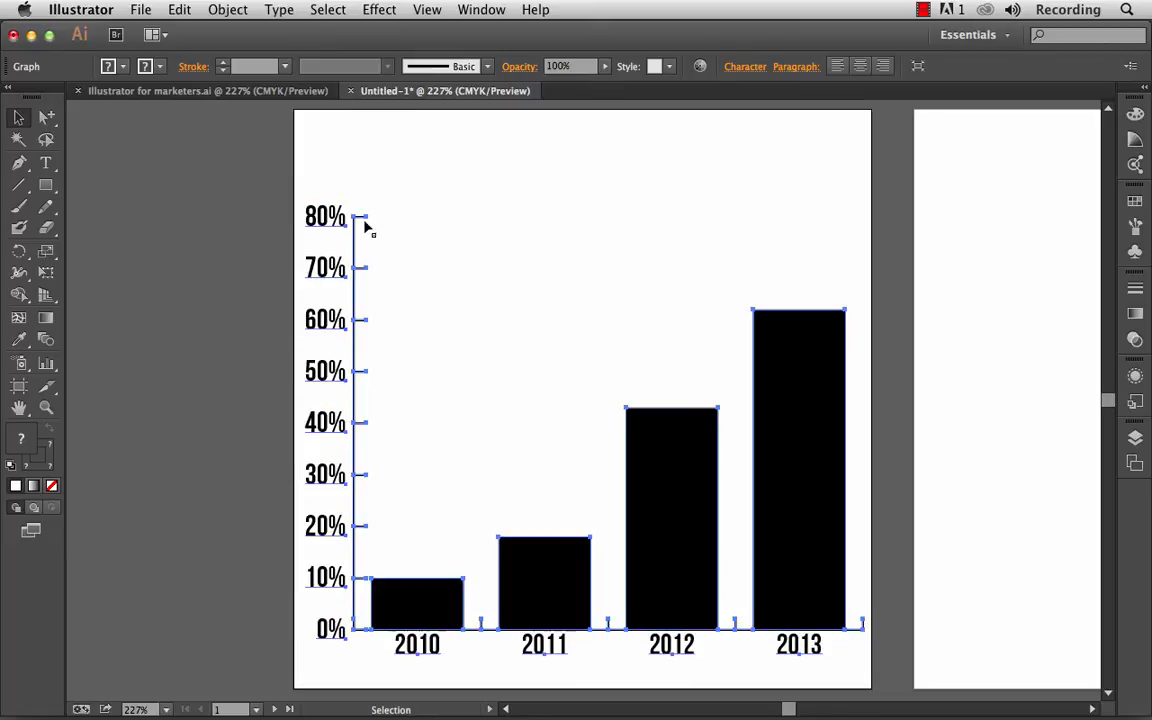
{"action": "mouse_move", "coordinate": [390, 348]}
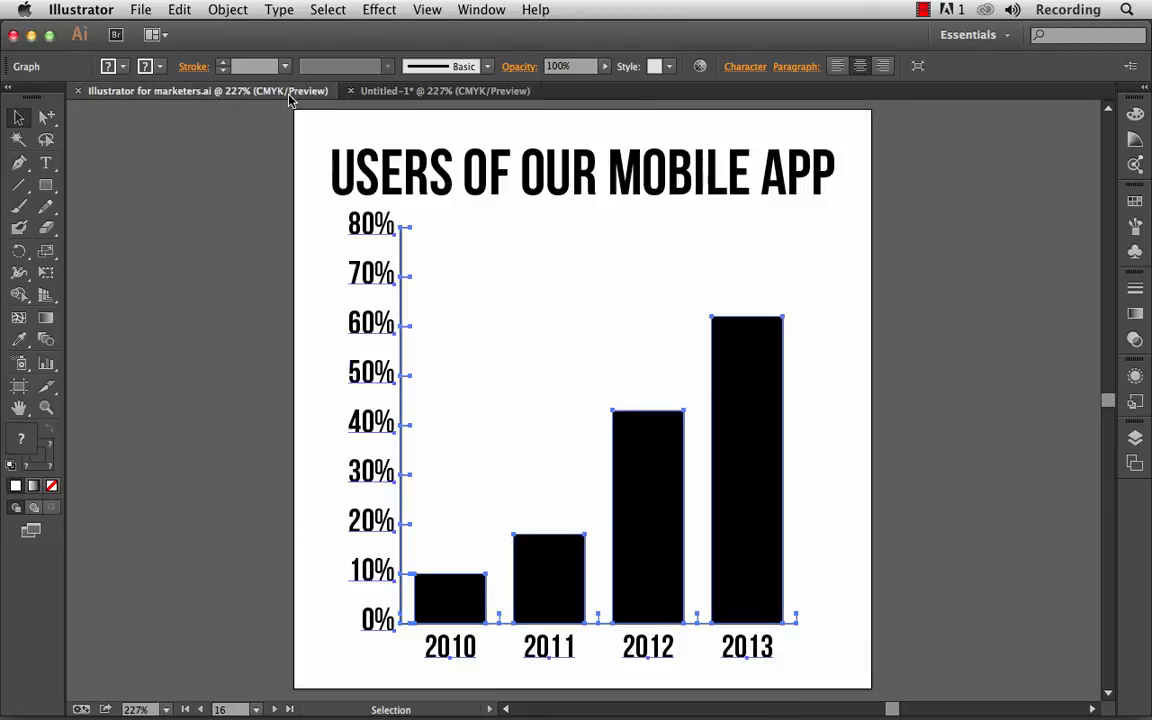
{"action": "left_click", "coordinate": [444, 92]}
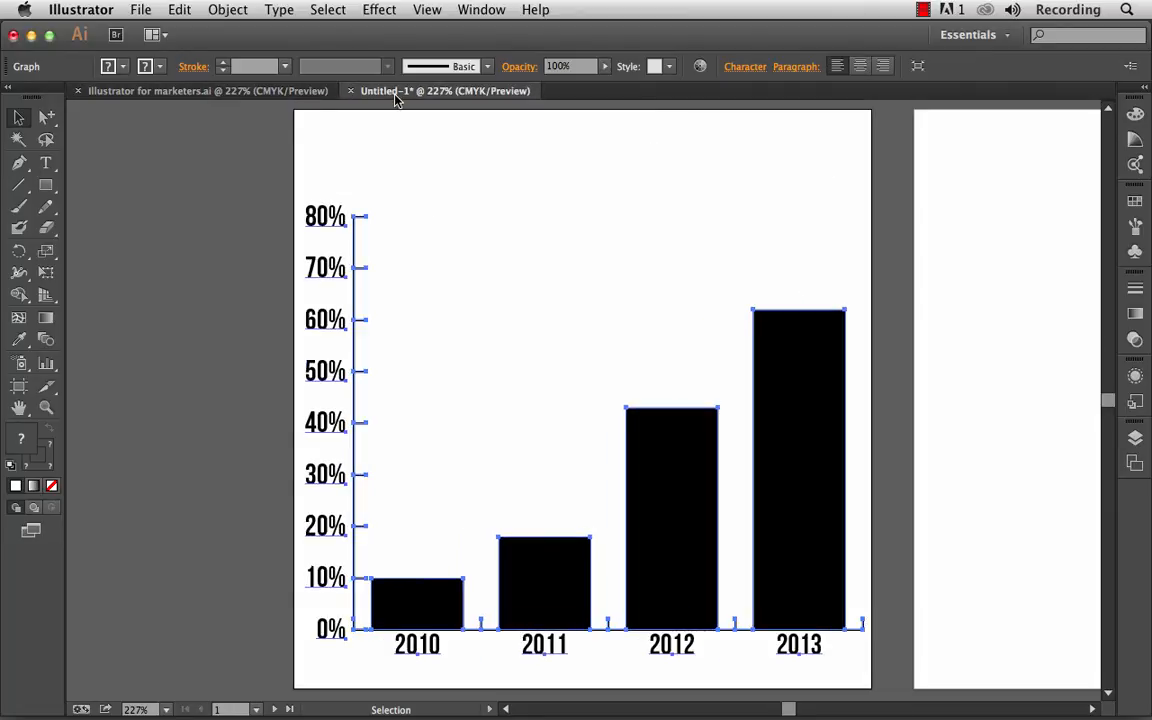